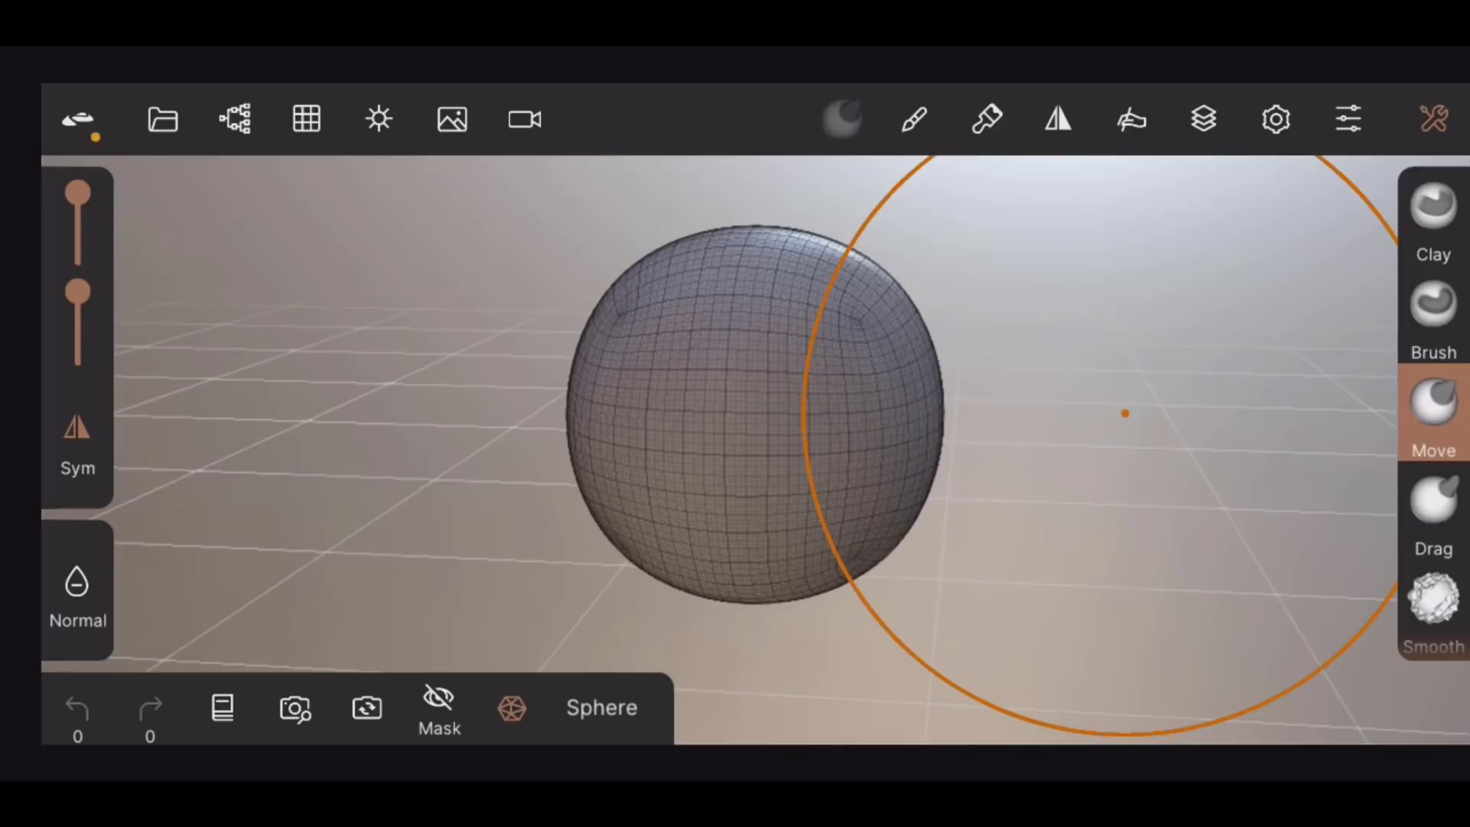
# Step: Use the Clay brush to build symmetric side bulges and a dented top on the sphere
pyautogui.moveTo(1125, 412); pyautogui.dragTo(756, 416)
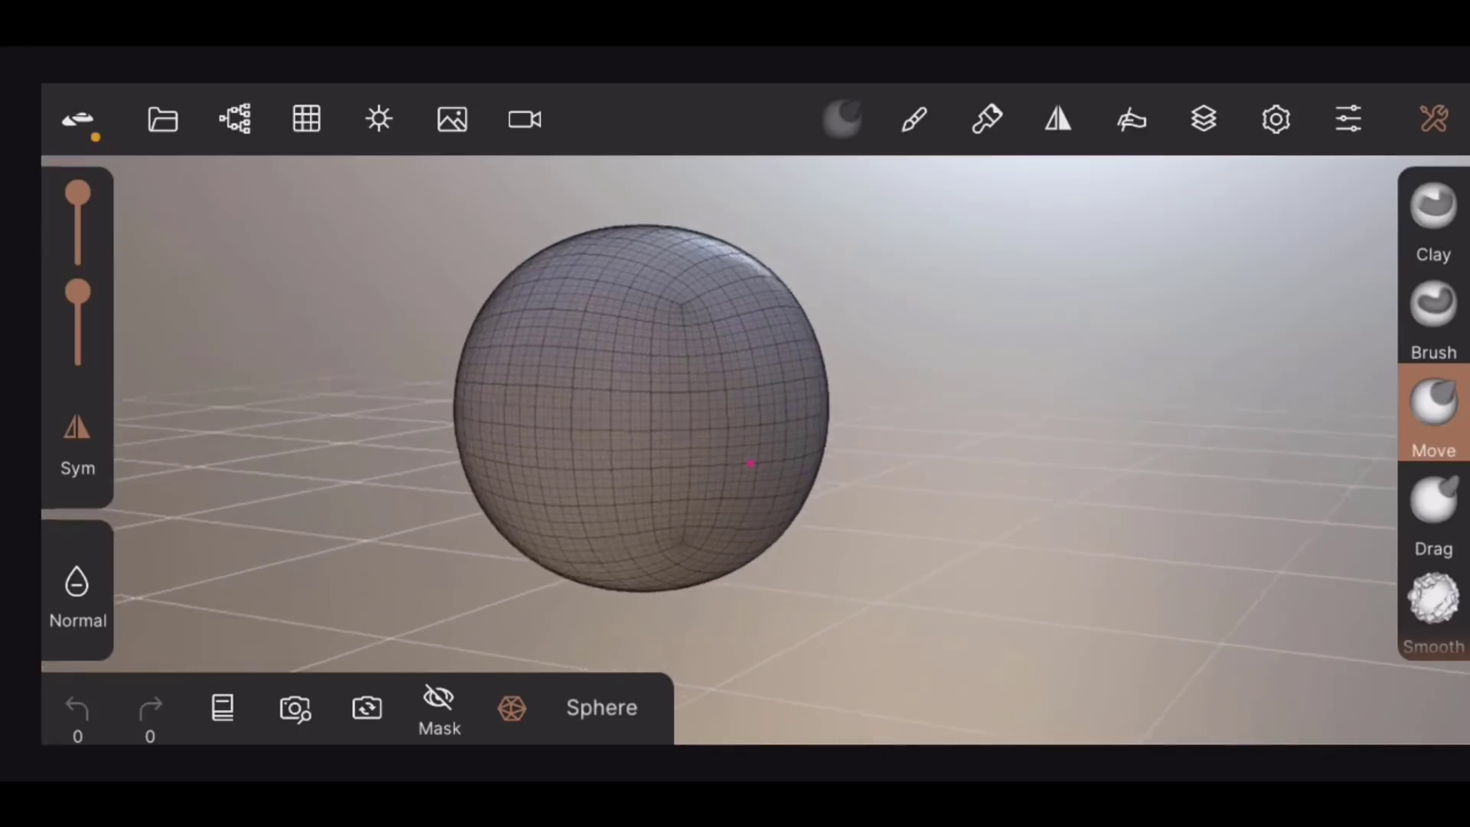
pyautogui.click(1433, 204)
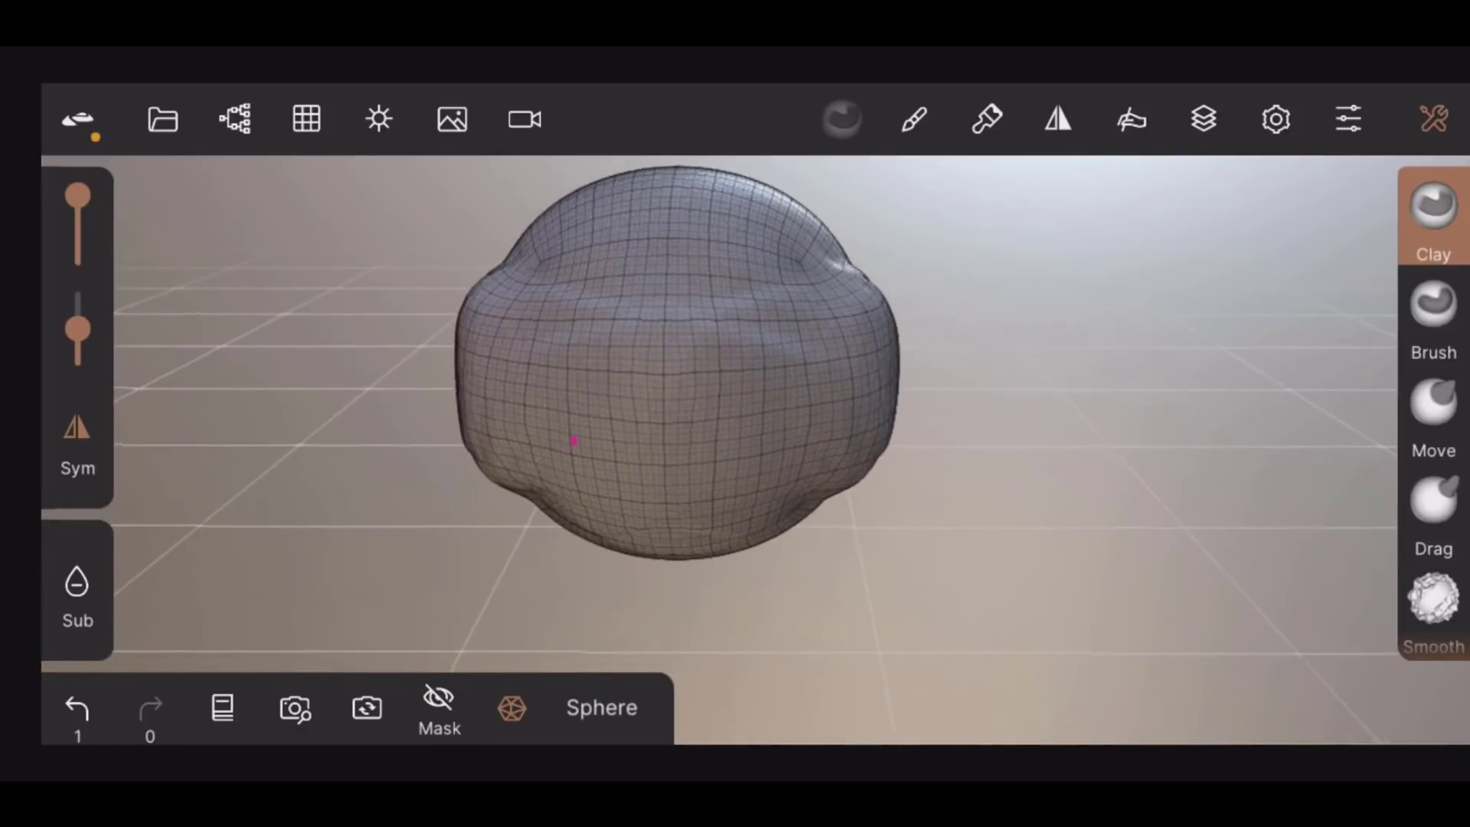
pyautogui.moveTo(571, 441); pyautogui.dragTo(707, 356)
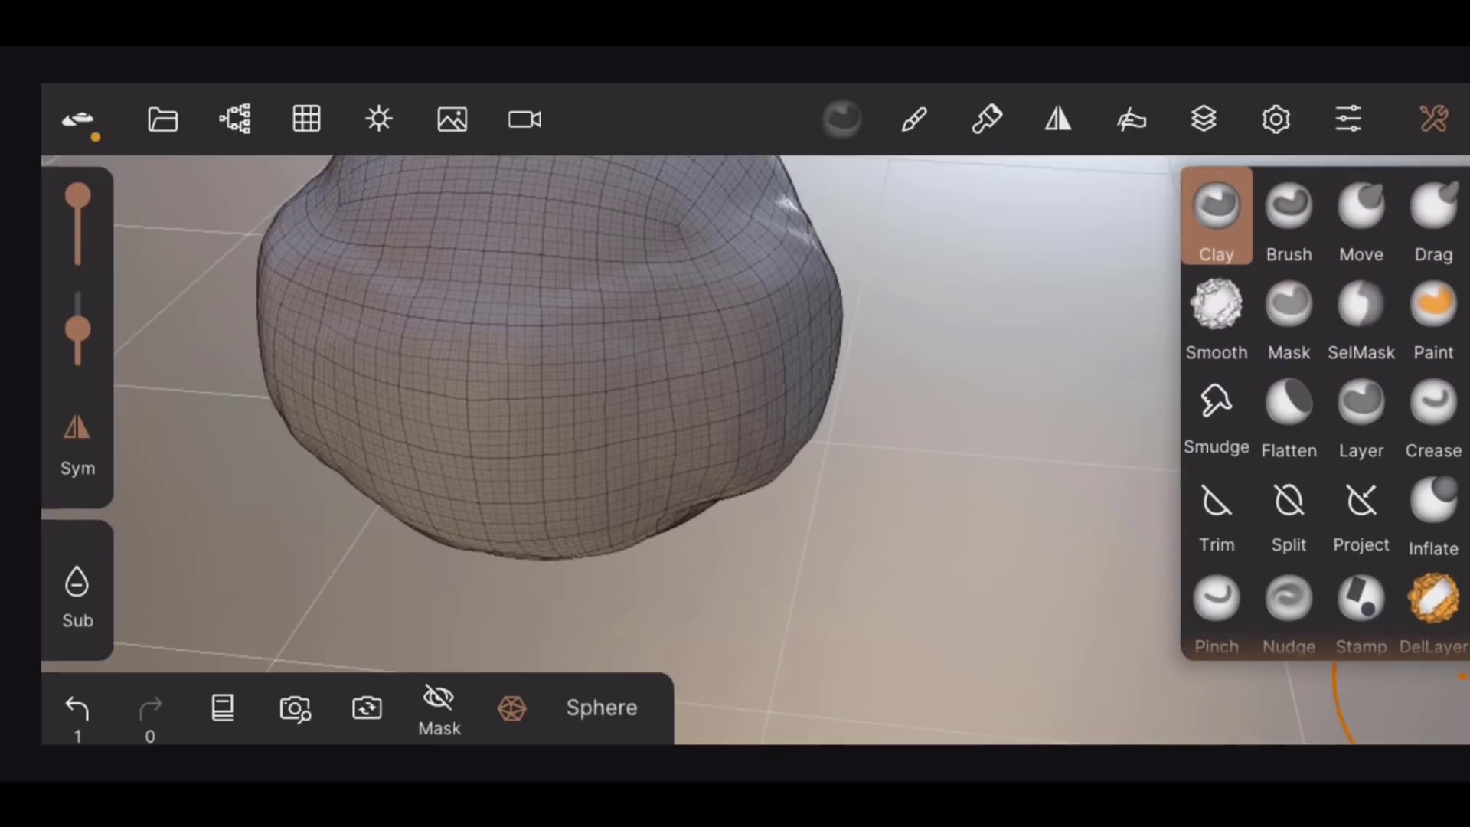
# Step: Flatten planes across the blob with the Flatten brush, widening it into a multi-lobed ridged body
pyautogui.click(1287, 412)
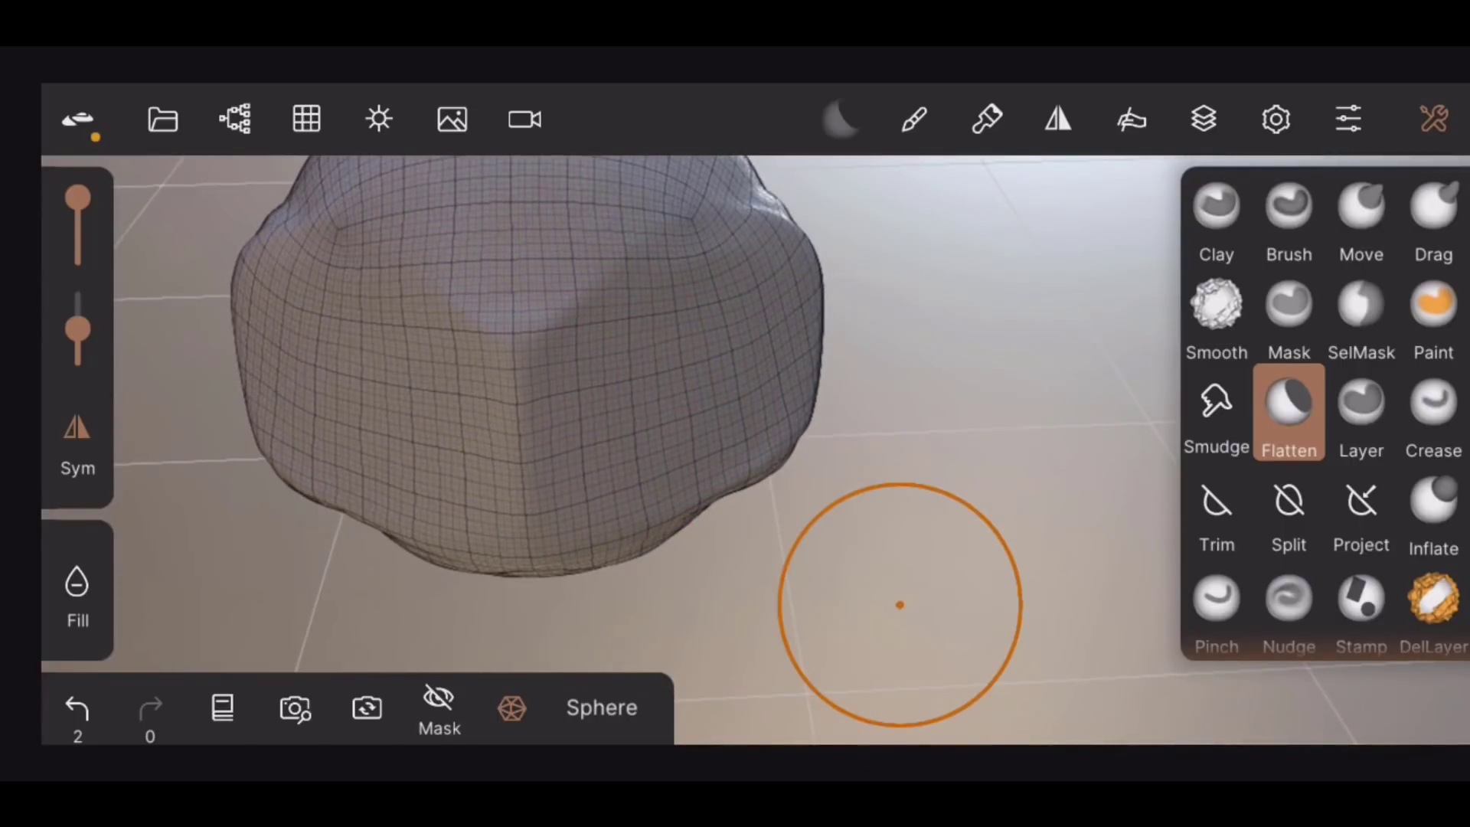
pyautogui.click(1359, 412)
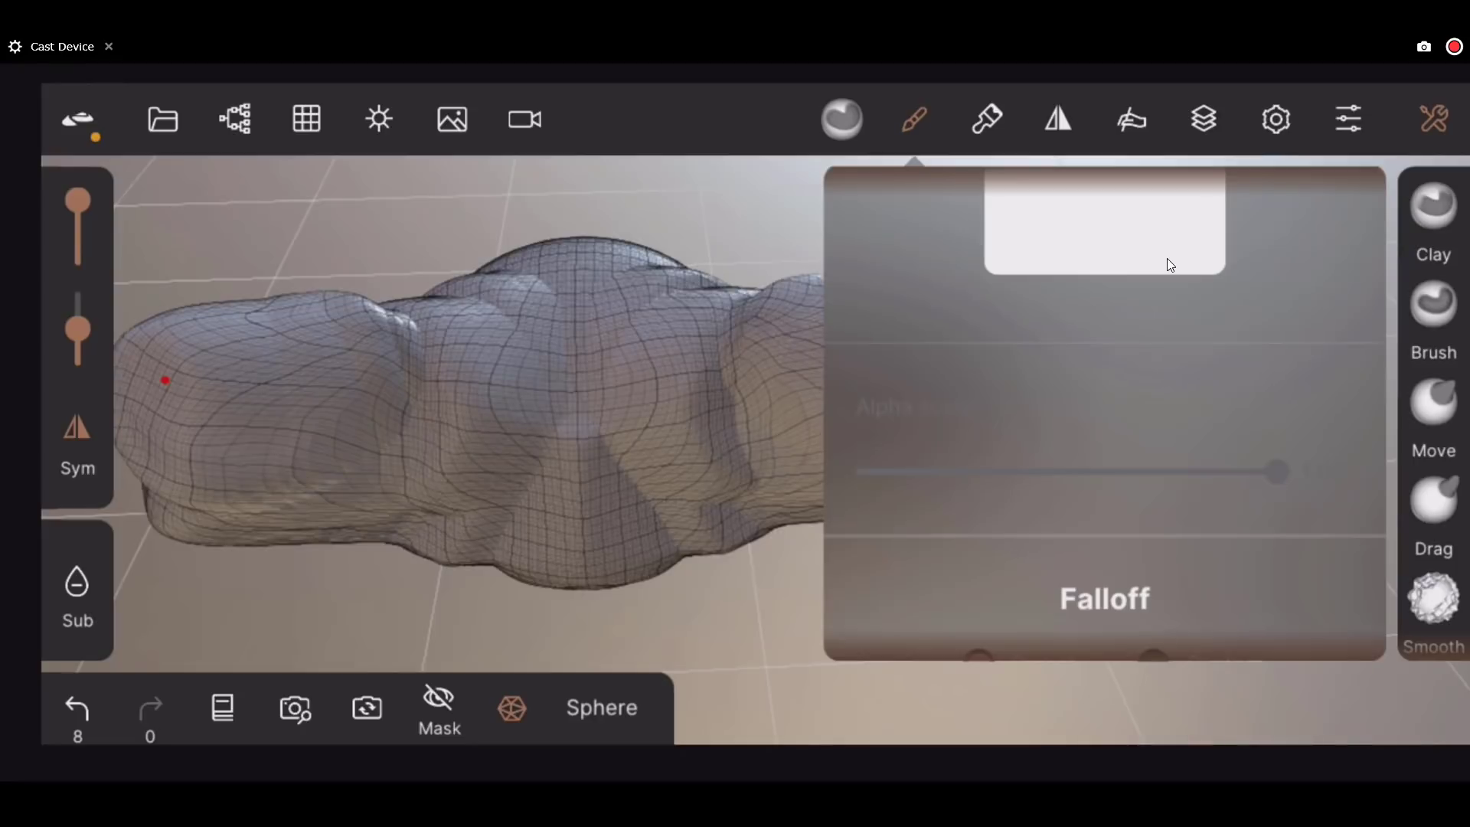
# Step: Dismiss the brush falloff settings before applying the gold metallic material
pyautogui.click(985, 119)
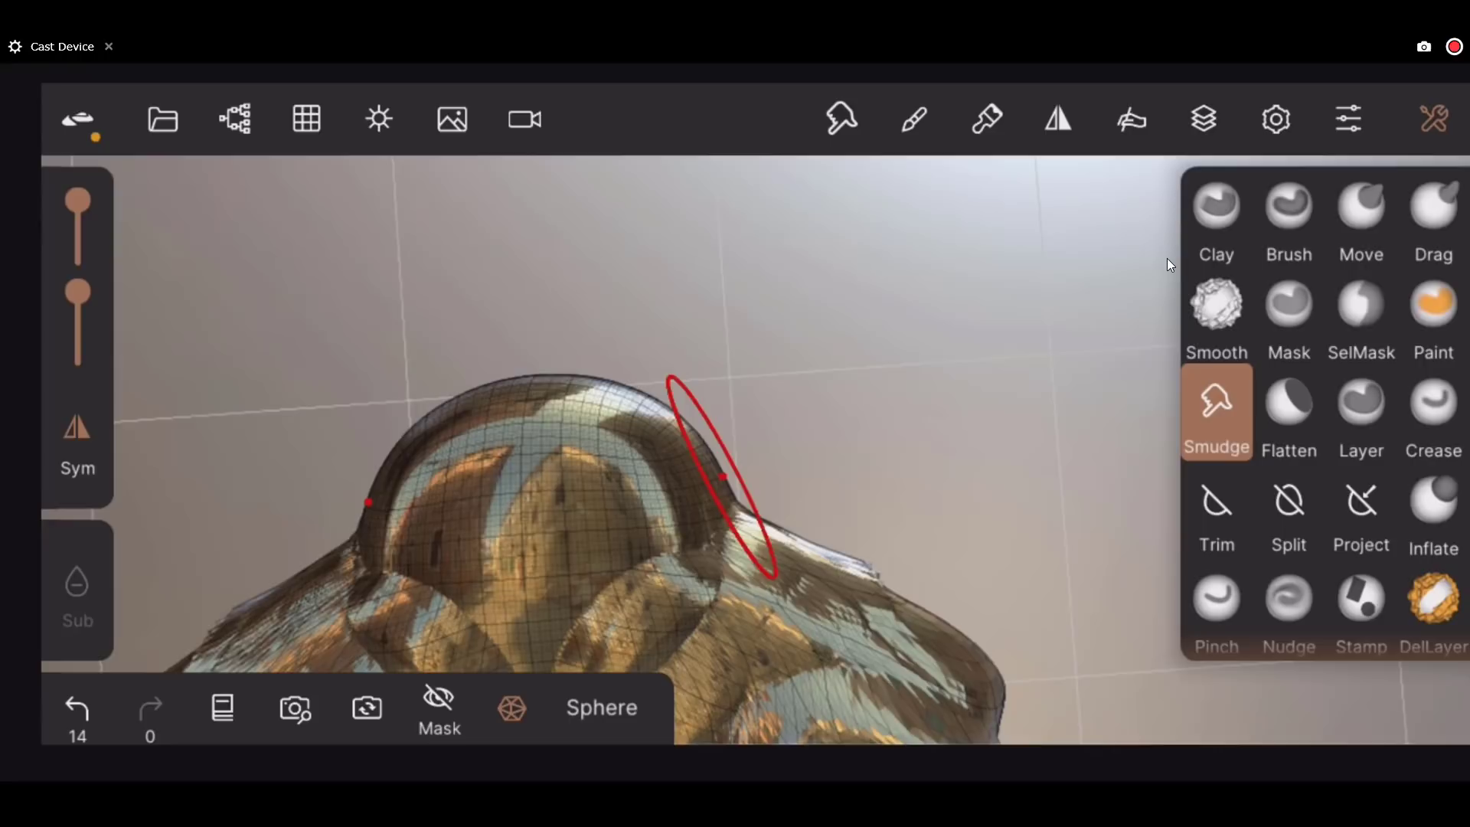
# Step: Select the Mask brush and show the environment lighting with the street panorama at exposure 1.73
pyautogui.scroll(-3)
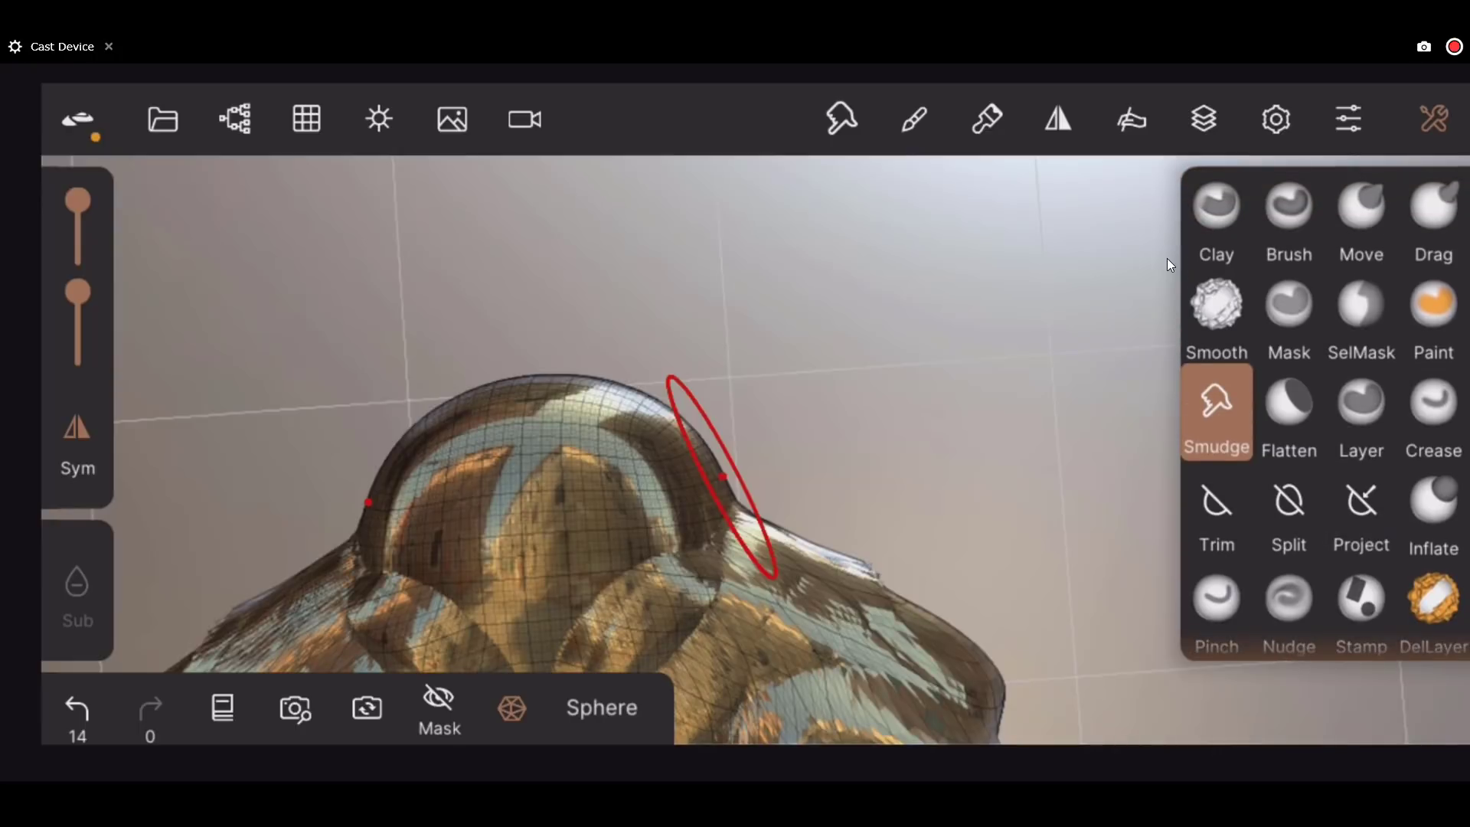
pyautogui.click(1288, 311)
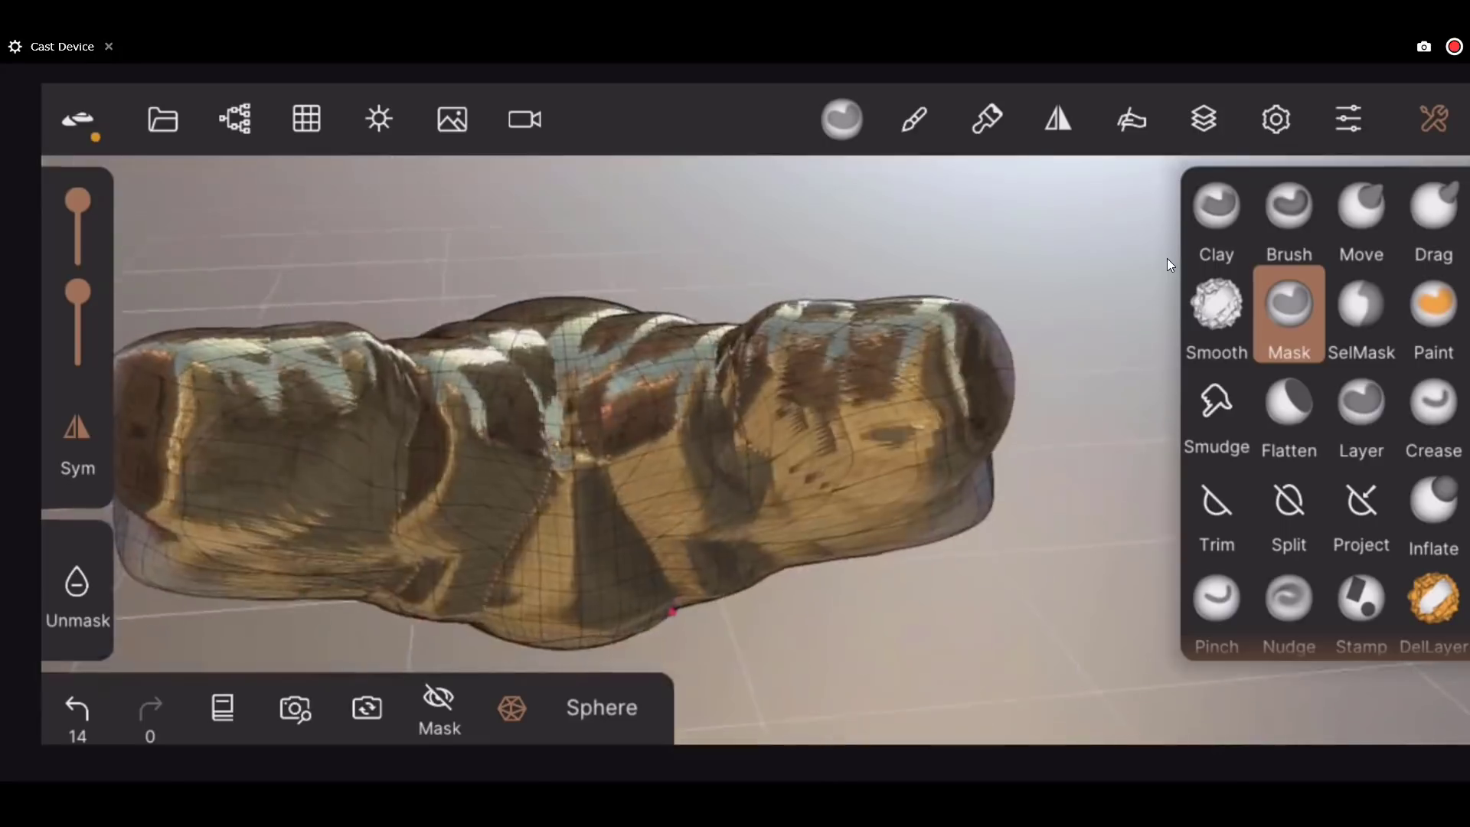
pyautogui.click(378, 119)
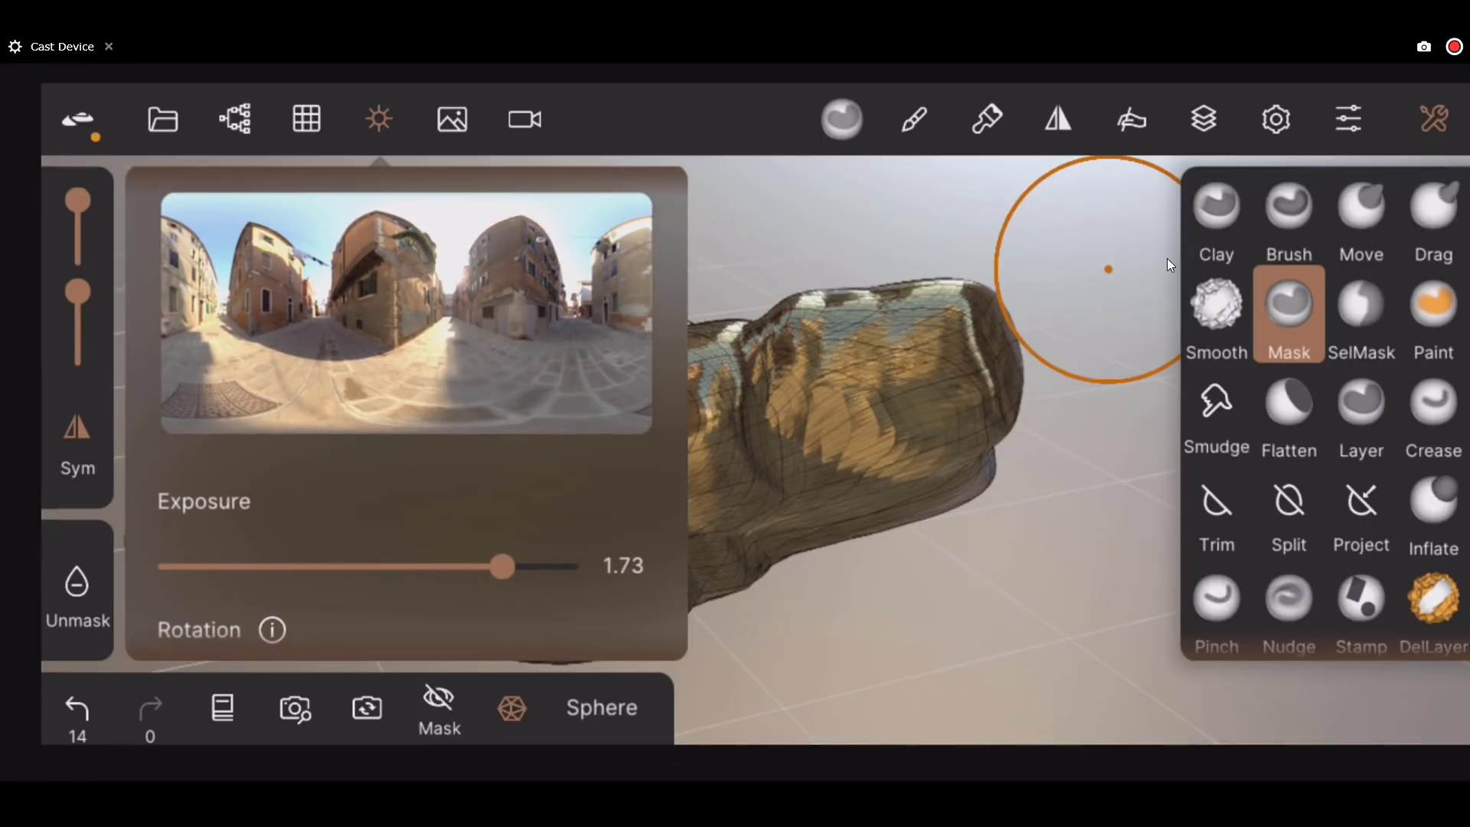
# Step: Close the lighting panel, mask the sculpt's lower front edge, then switch to carving strokes
pyautogui.click(404, 310)
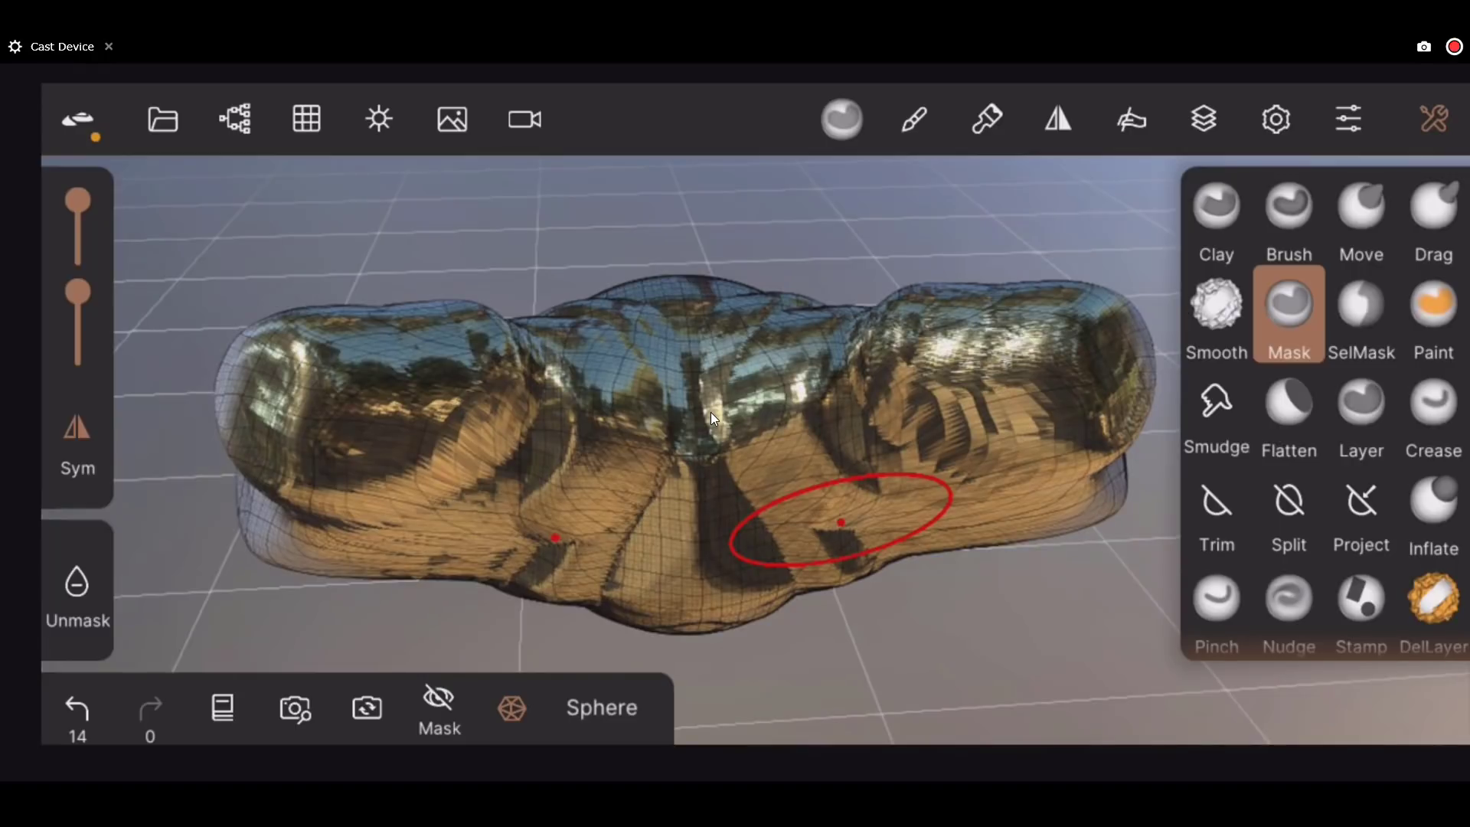
pyautogui.click(378, 119)
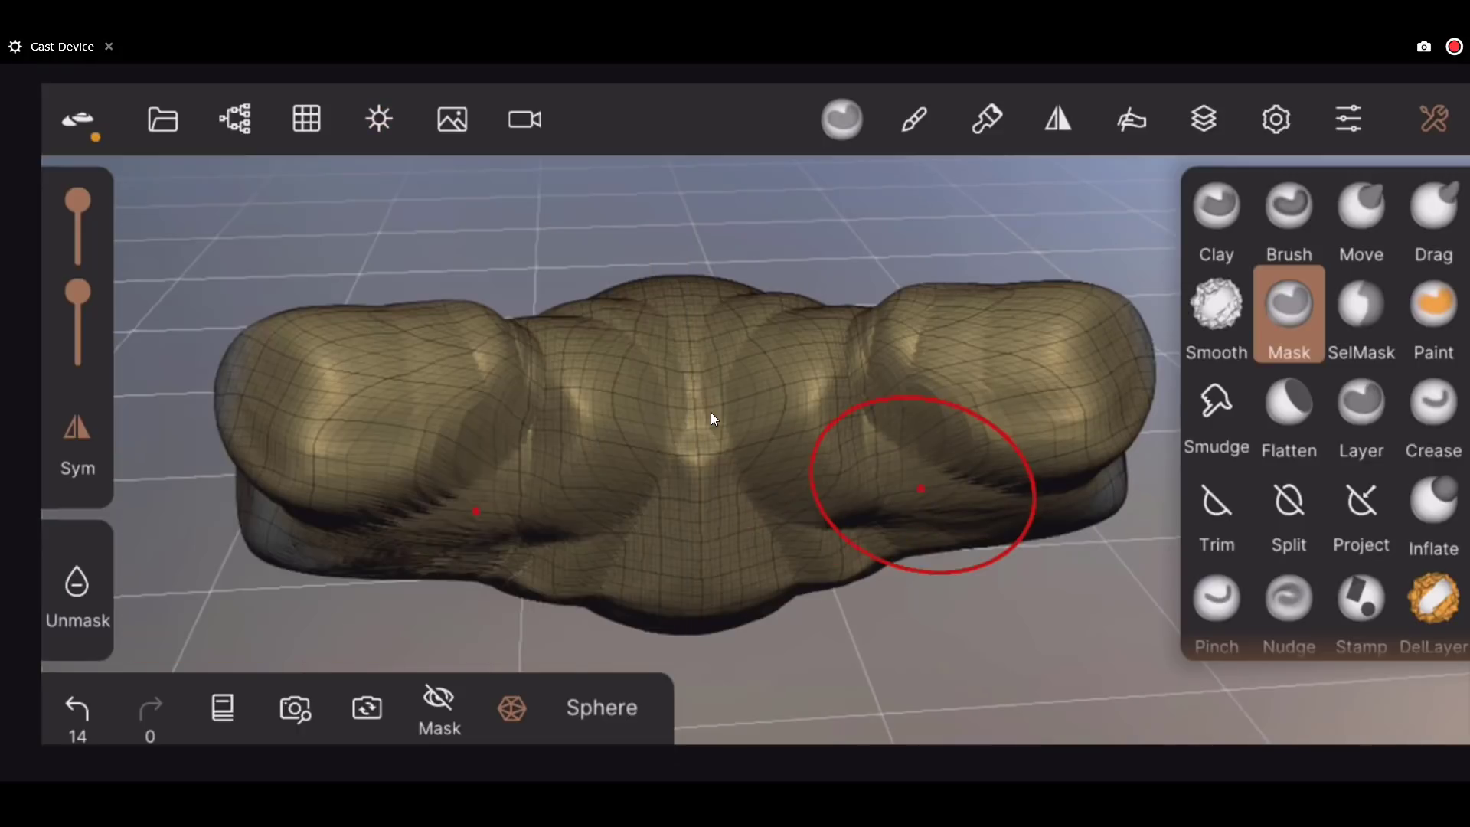
pyautogui.moveTo(918, 487); pyautogui.dragTo(983, 508)
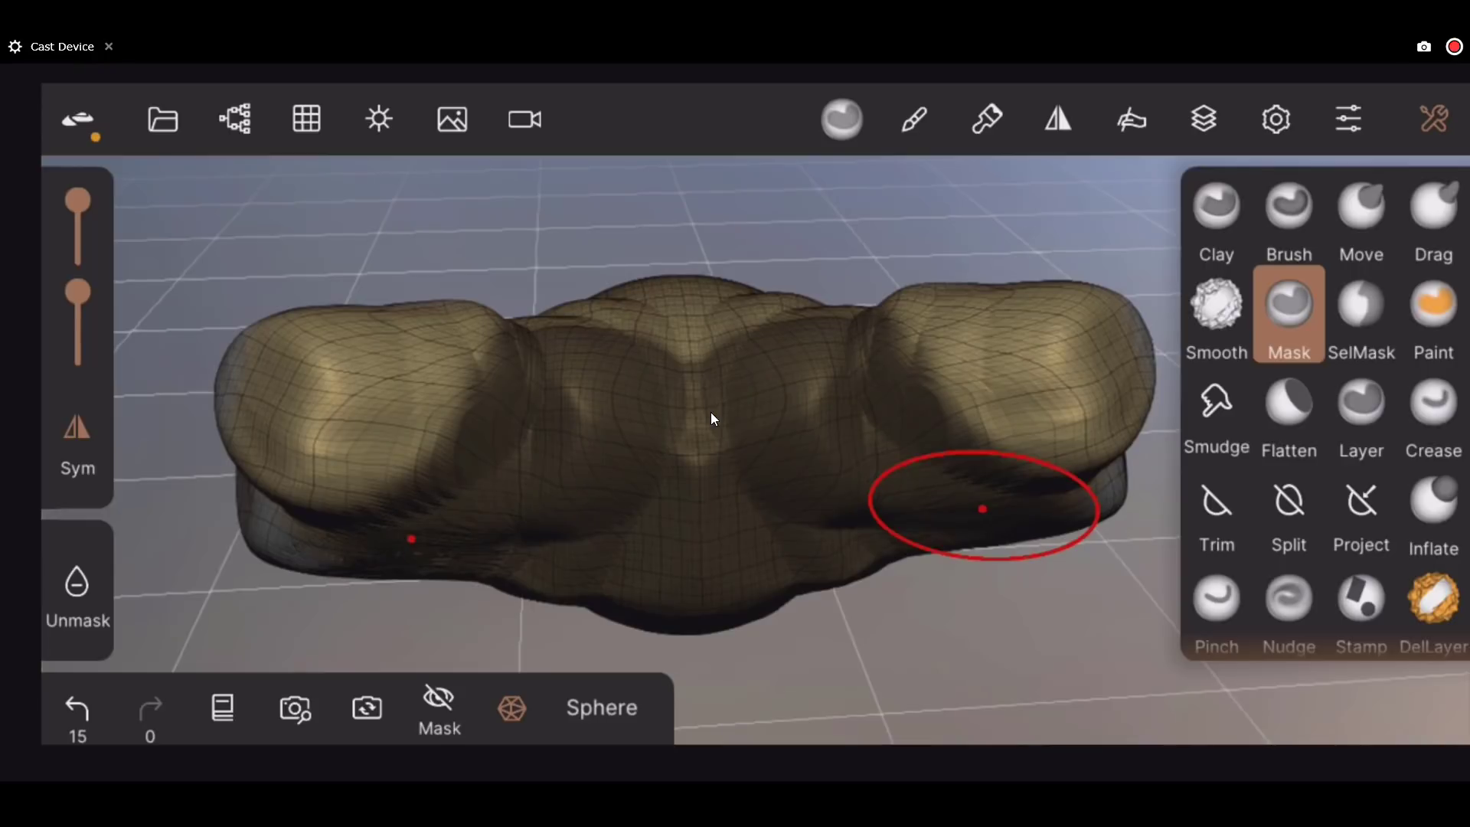
pyautogui.click(378, 119)
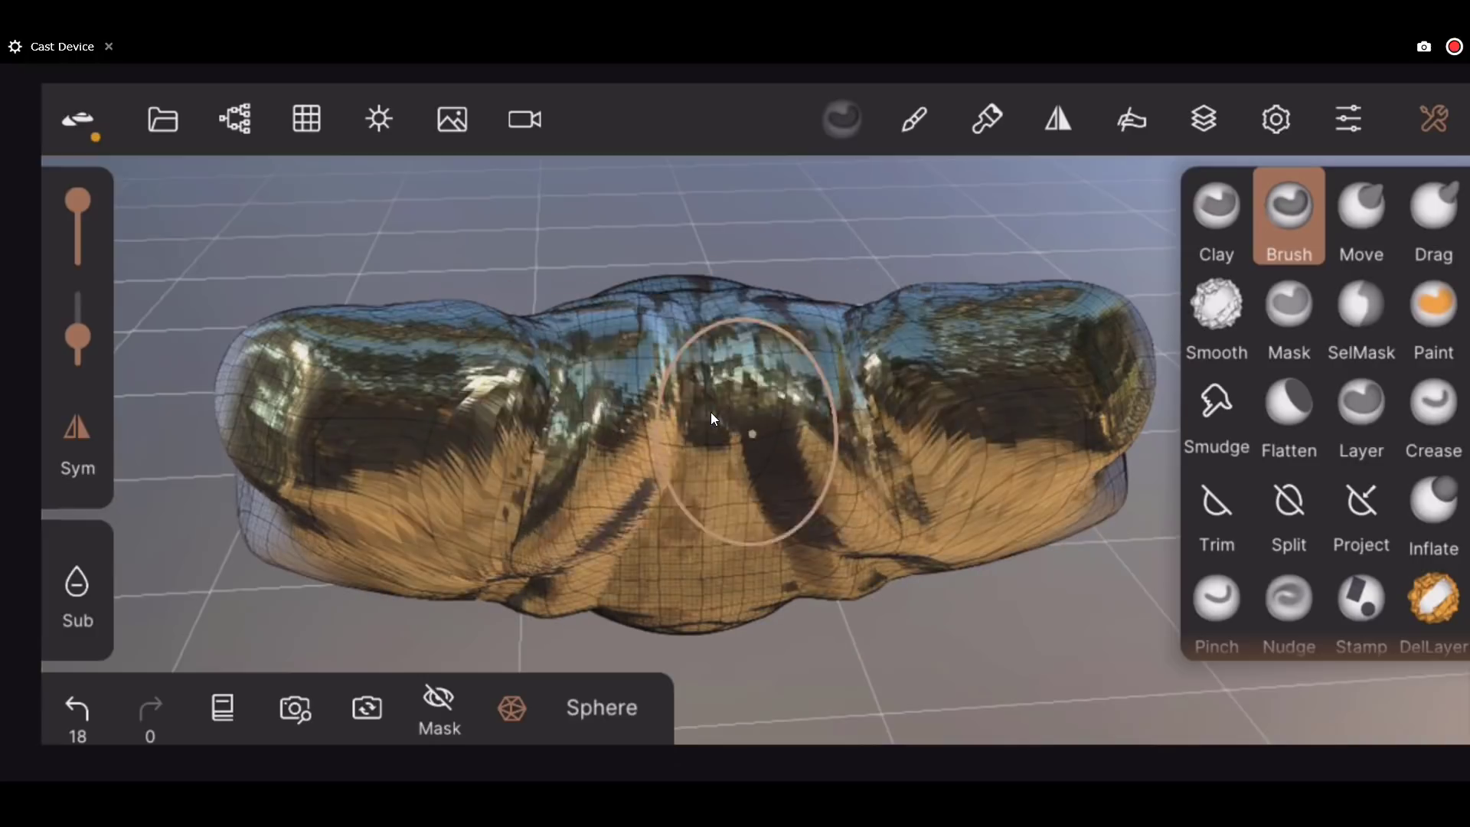
# Step: Carve a crease down the middle and more grooves across the gold form
pyautogui.moveTo(750, 431); pyautogui.dragTo(950, 248)
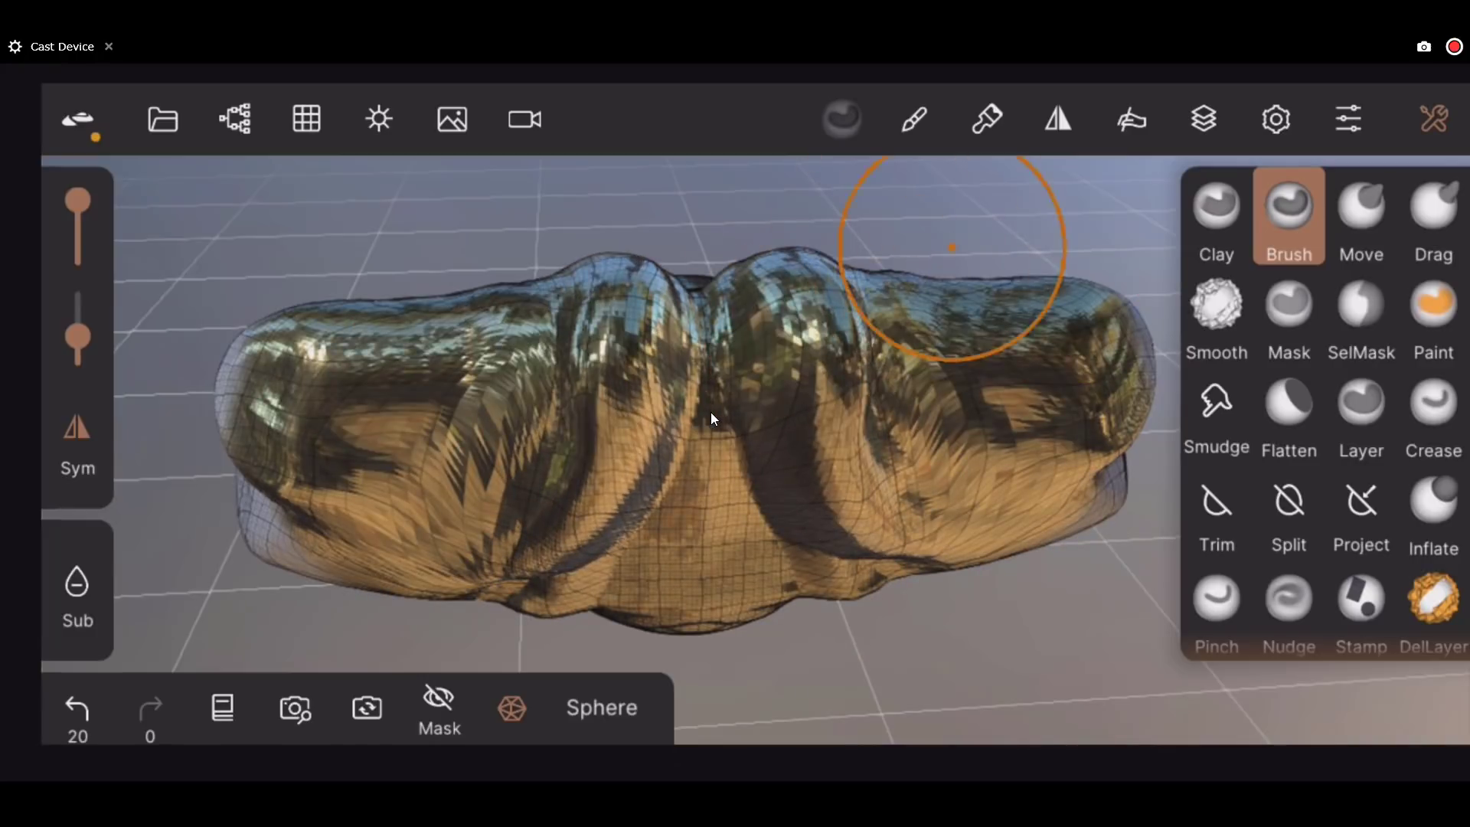
pyautogui.moveTo(950, 247); pyautogui.dragTo(816, 507)
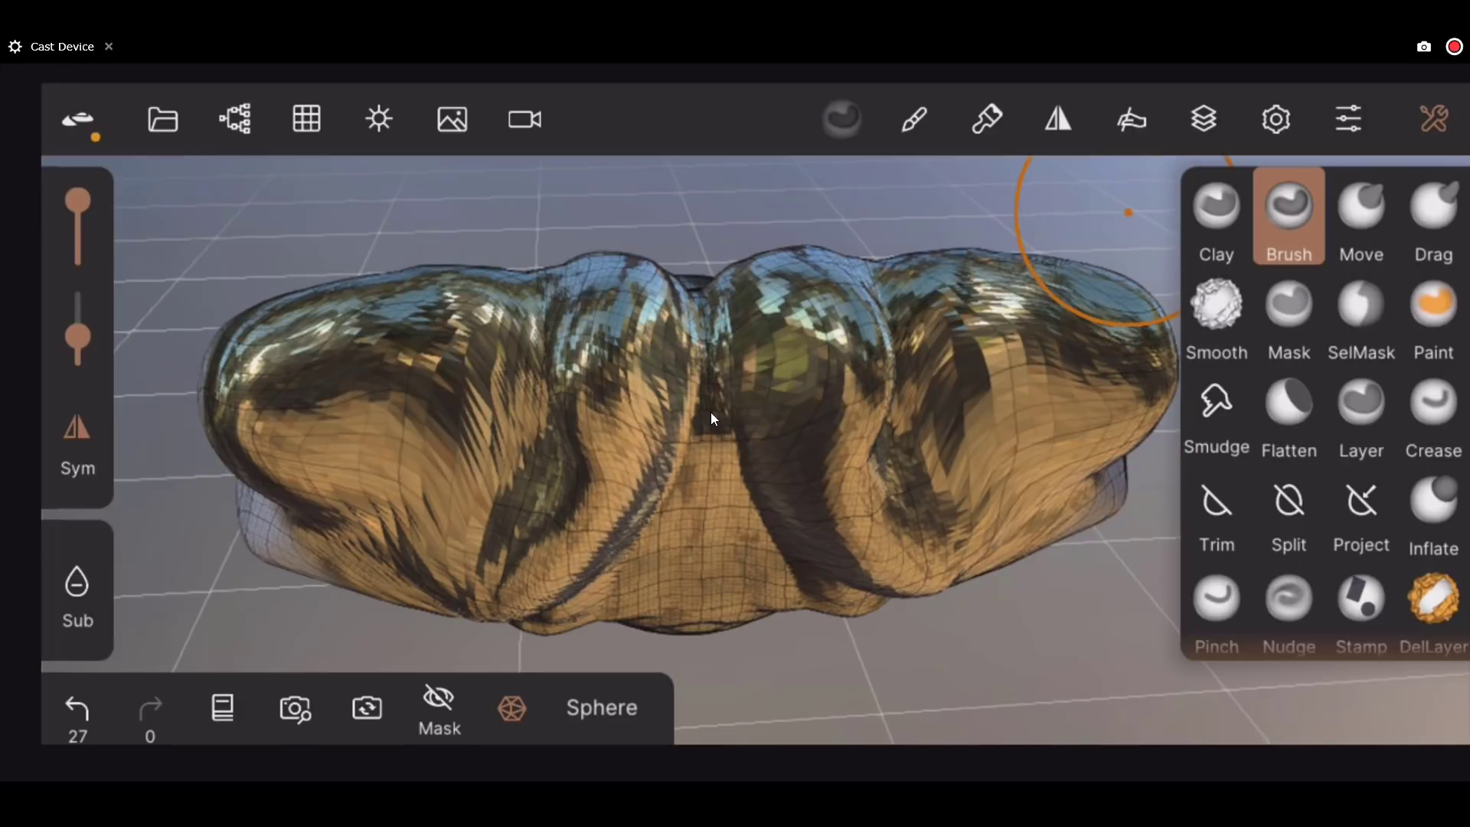
pyautogui.click(741, 441)
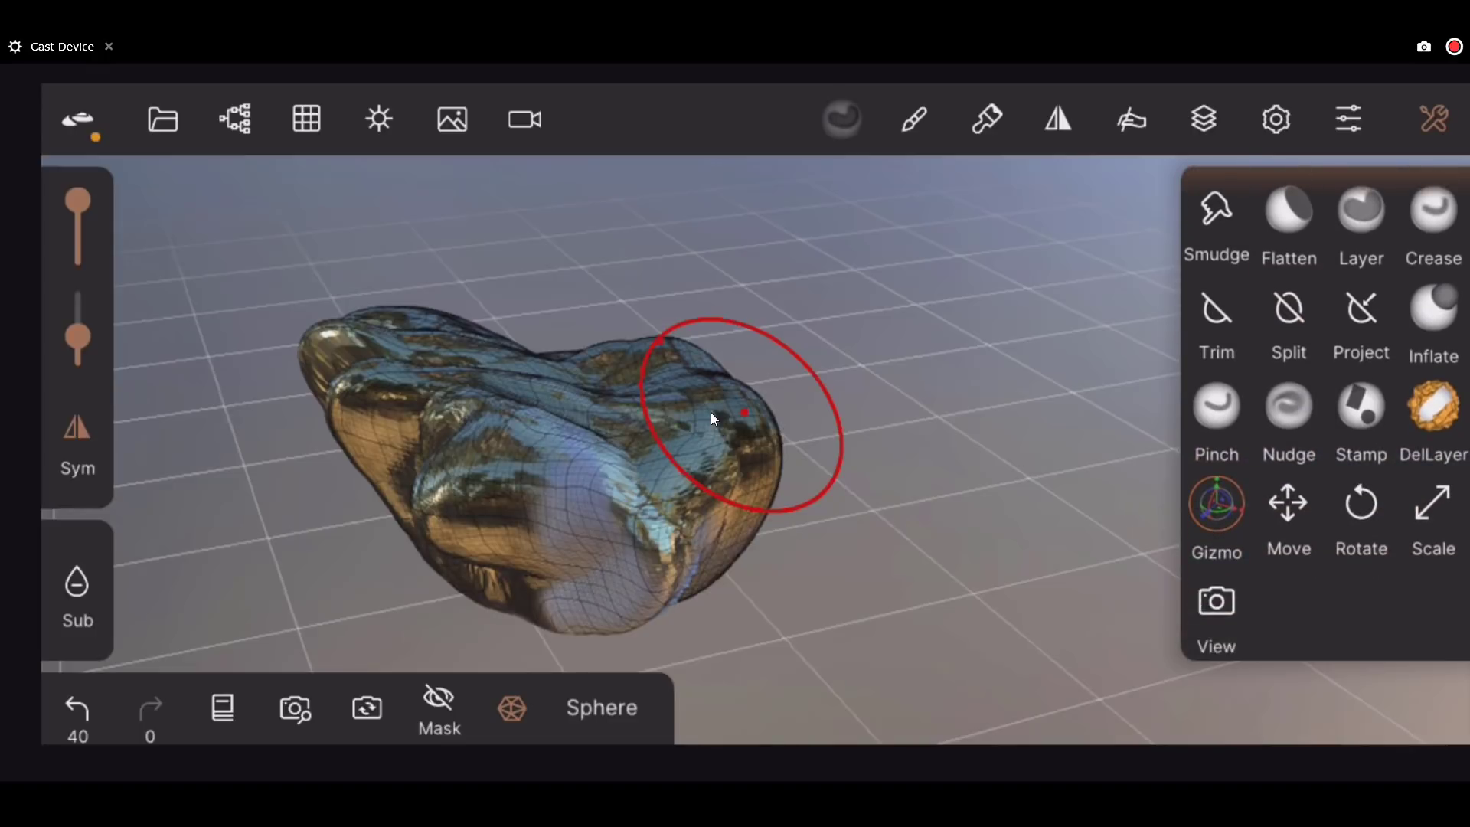
# Step: Add a Sphere primitive beside the sculpt via the Scene menu and bring up glTF export options
pyautogui.click(1216, 503)
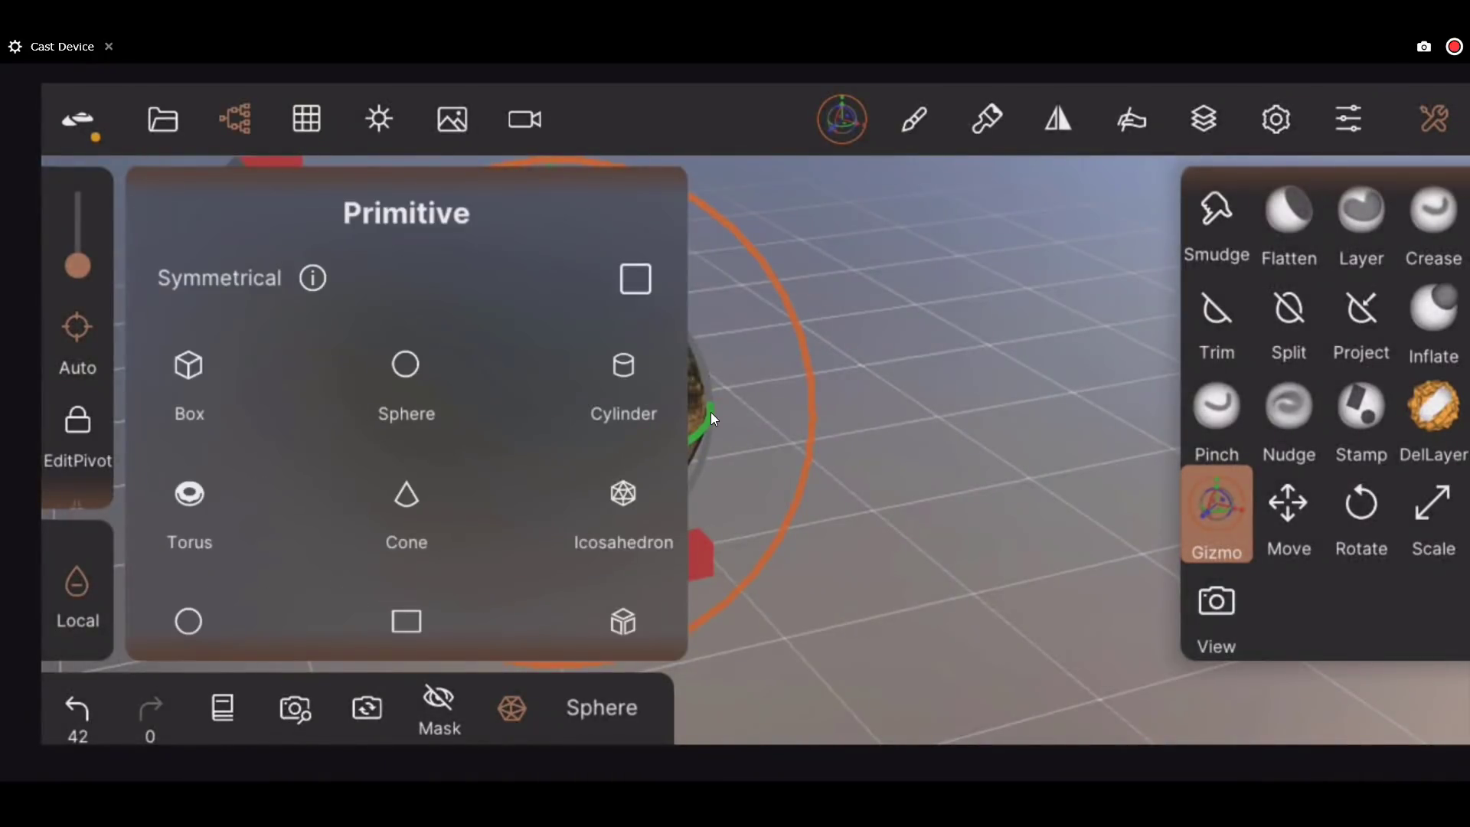
pyautogui.click(404, 379)
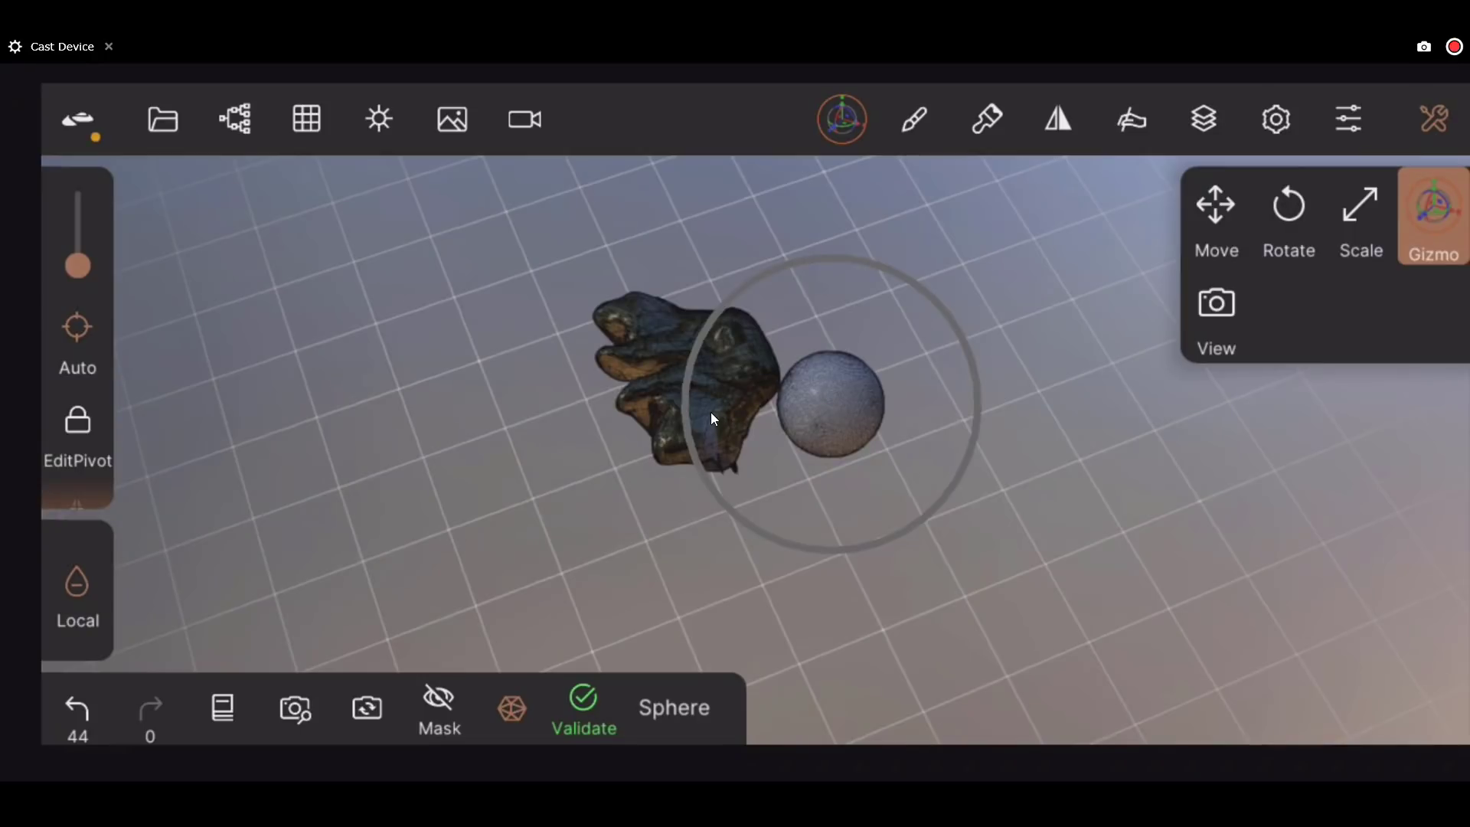
pyautogui.click(163, 119)
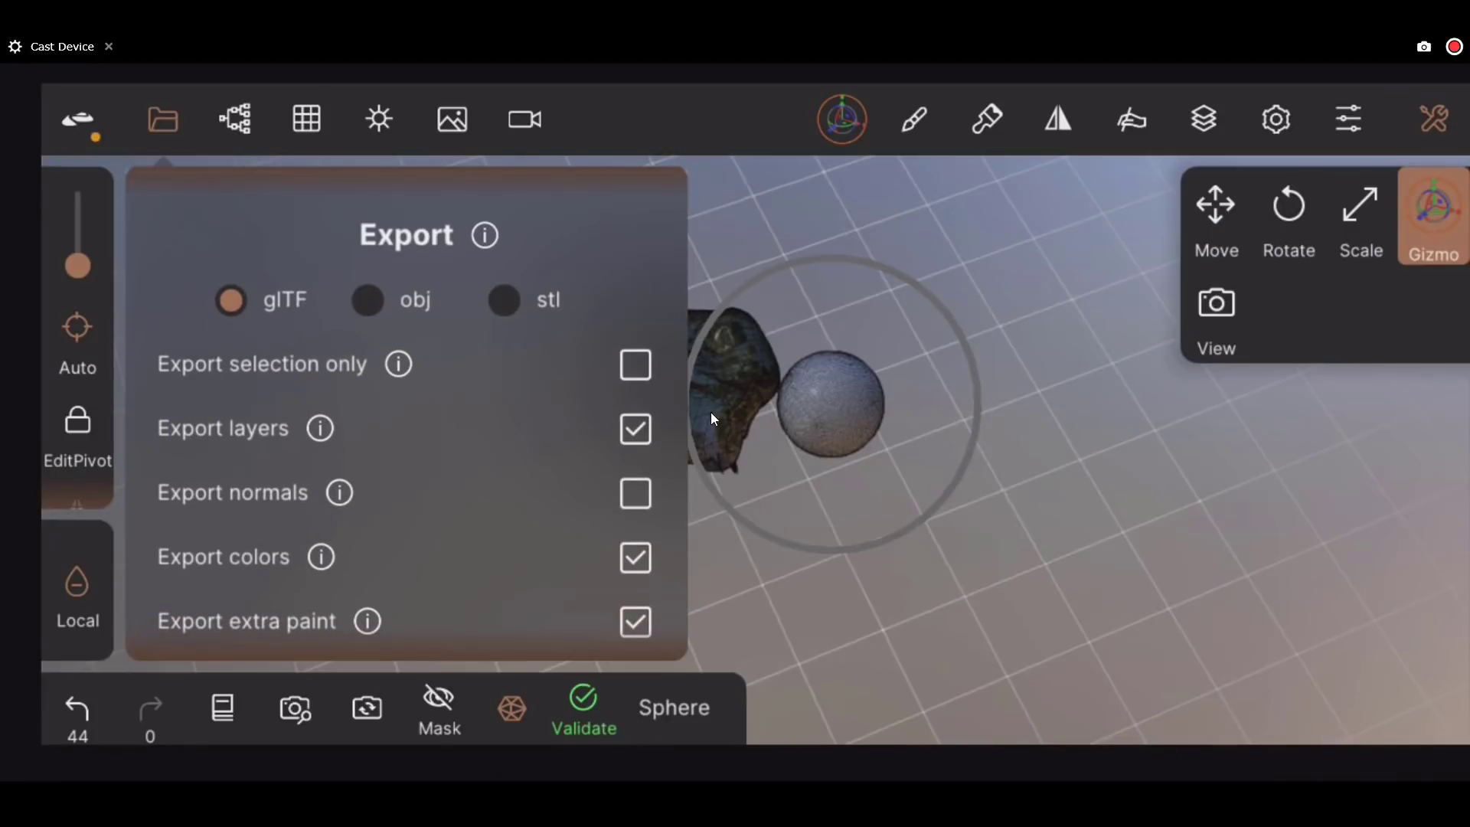
# Step: Dismiss the Export panel, leaving the sculpt and new sphere in view
pyautogui.click(634, 365)
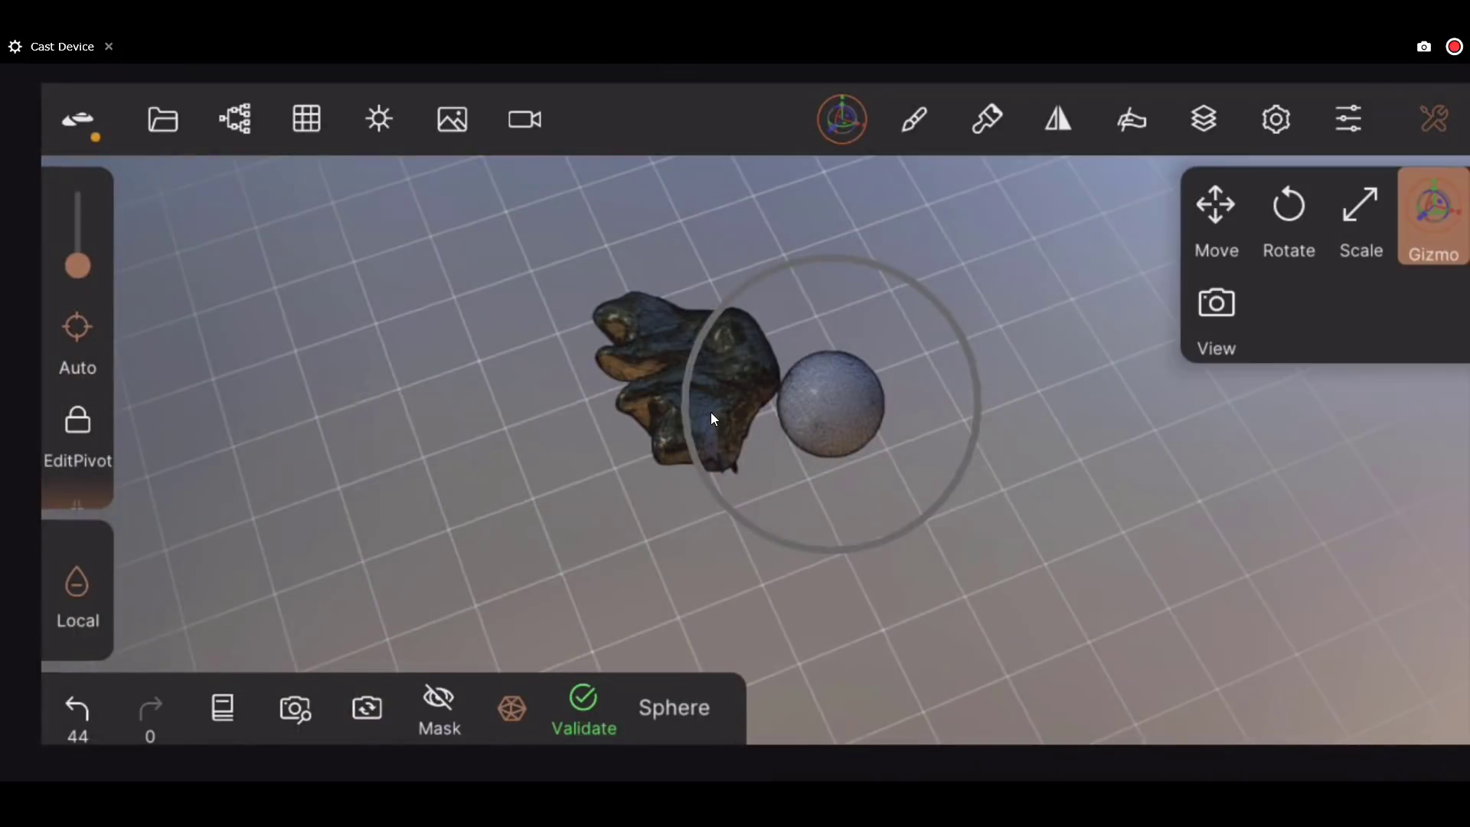
pyautogui.click(1203, 120)
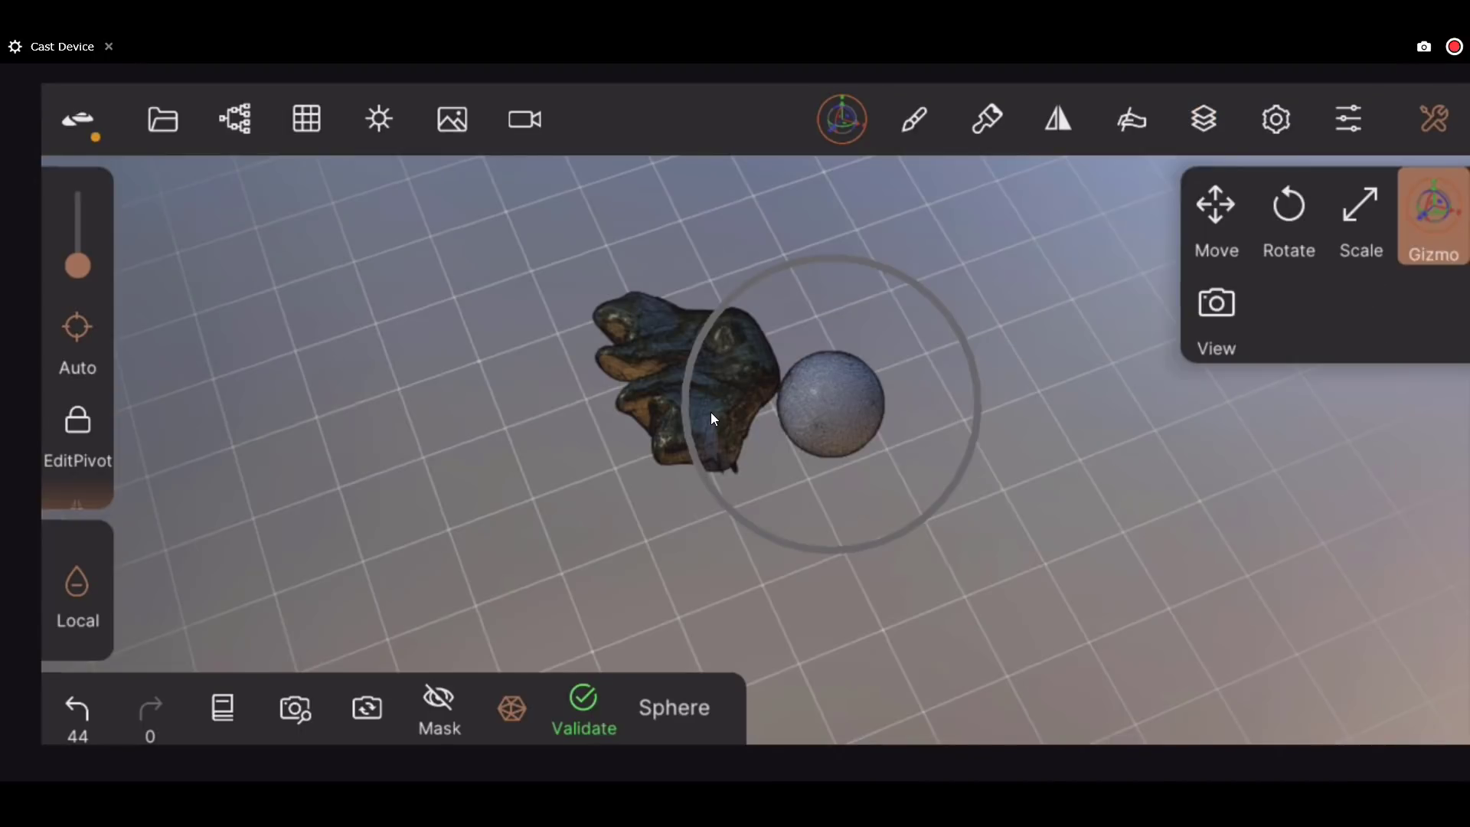
# Step: Review the stylus input settings and the history stack limits
pyautogui.click(1130, 120)
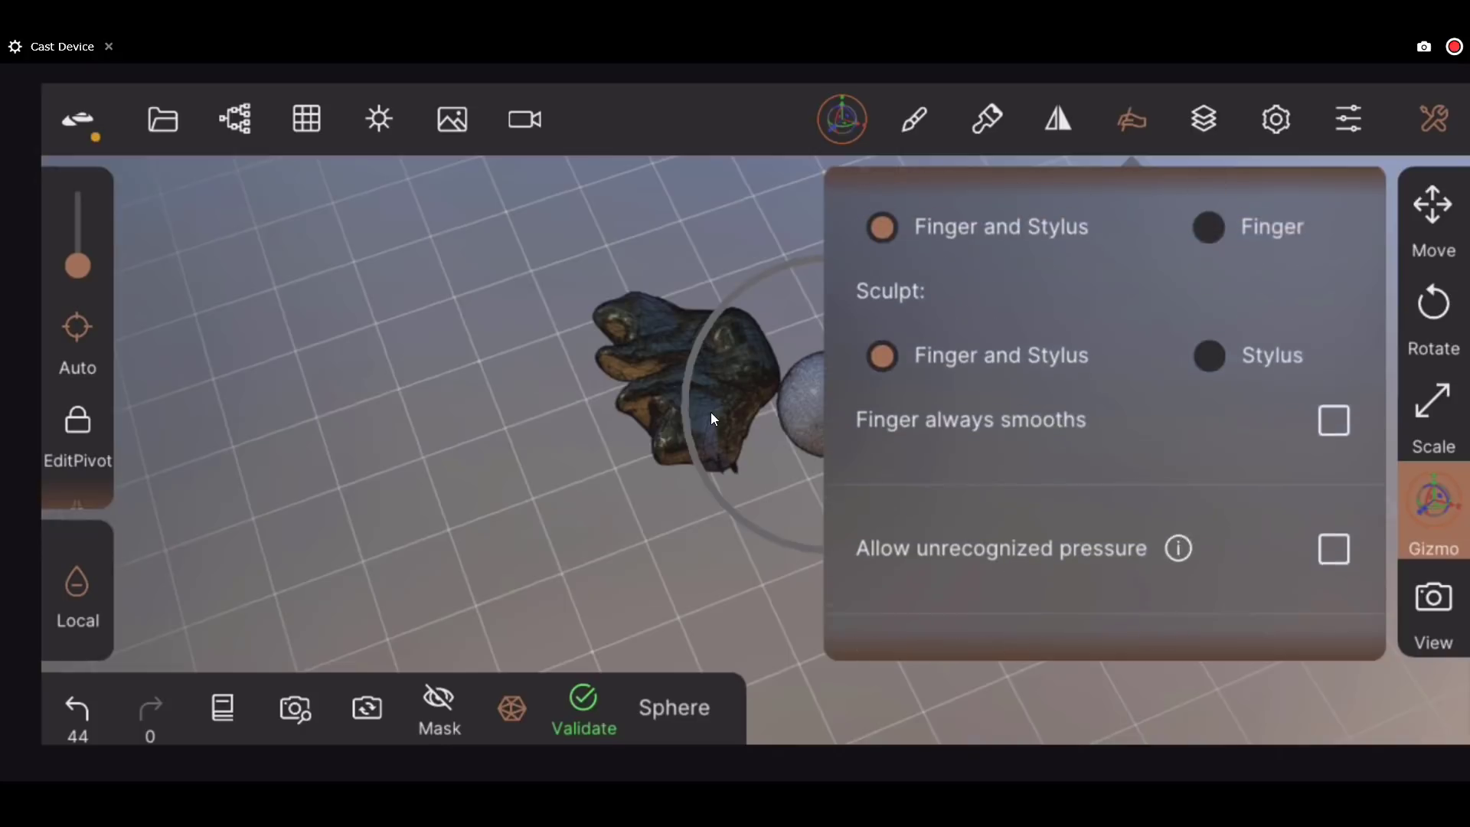
pyautogui.scroll(-3)
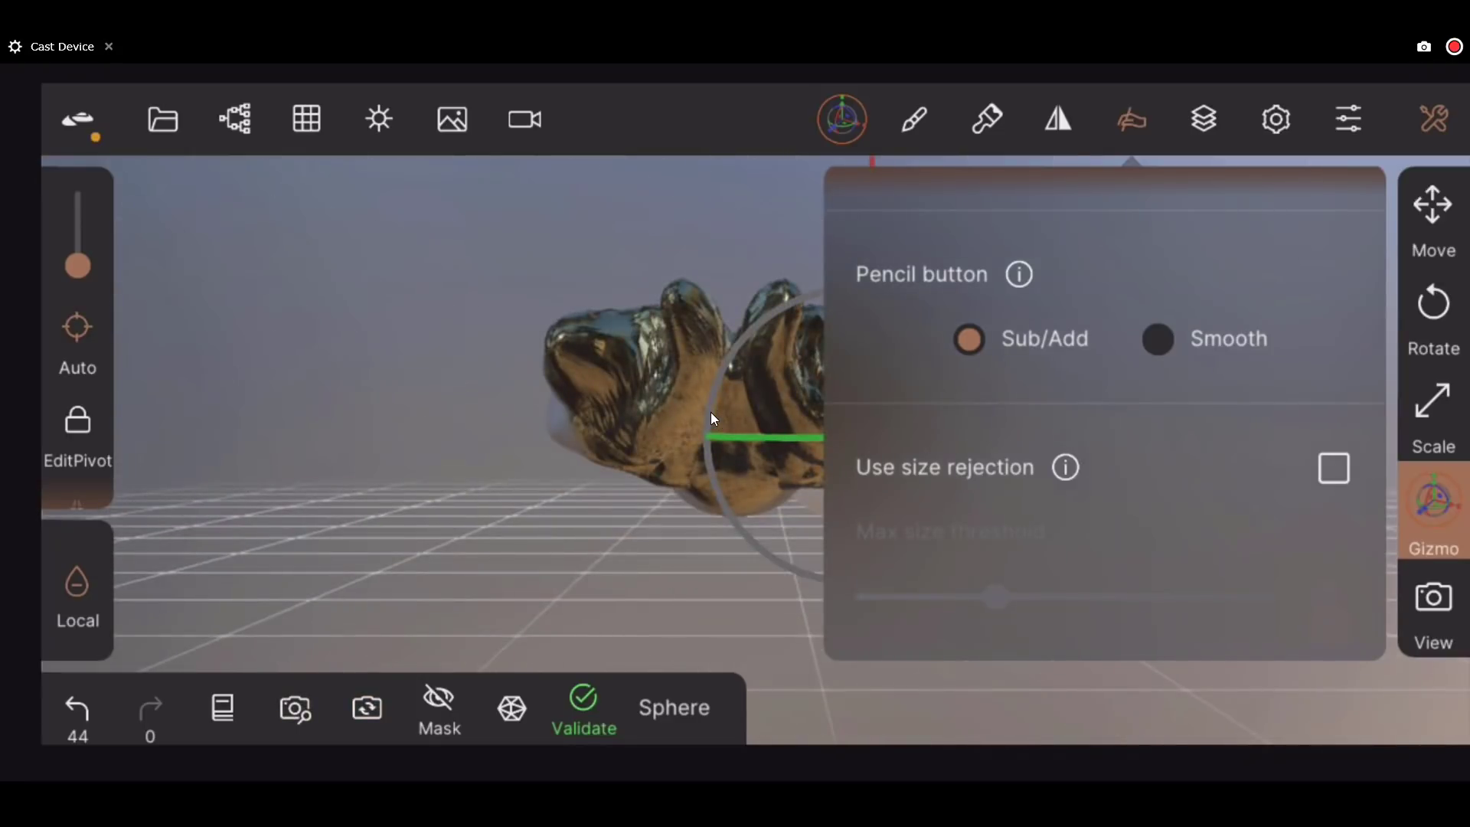
pyautogui.click(222, 707)
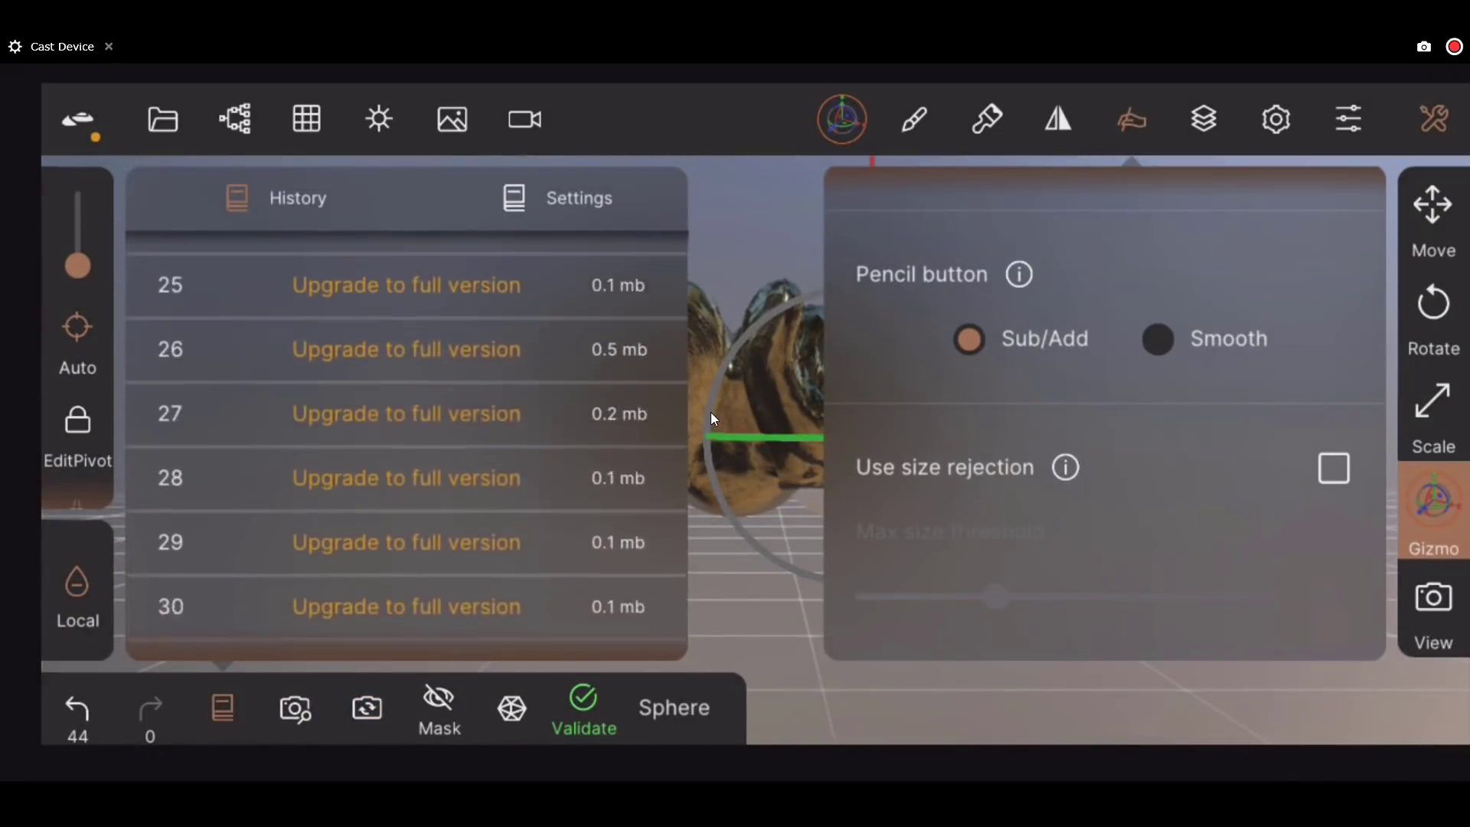
# Step: Show the screenshot Export png size options and Reset to default settings
pyautogui.click(579, 198)
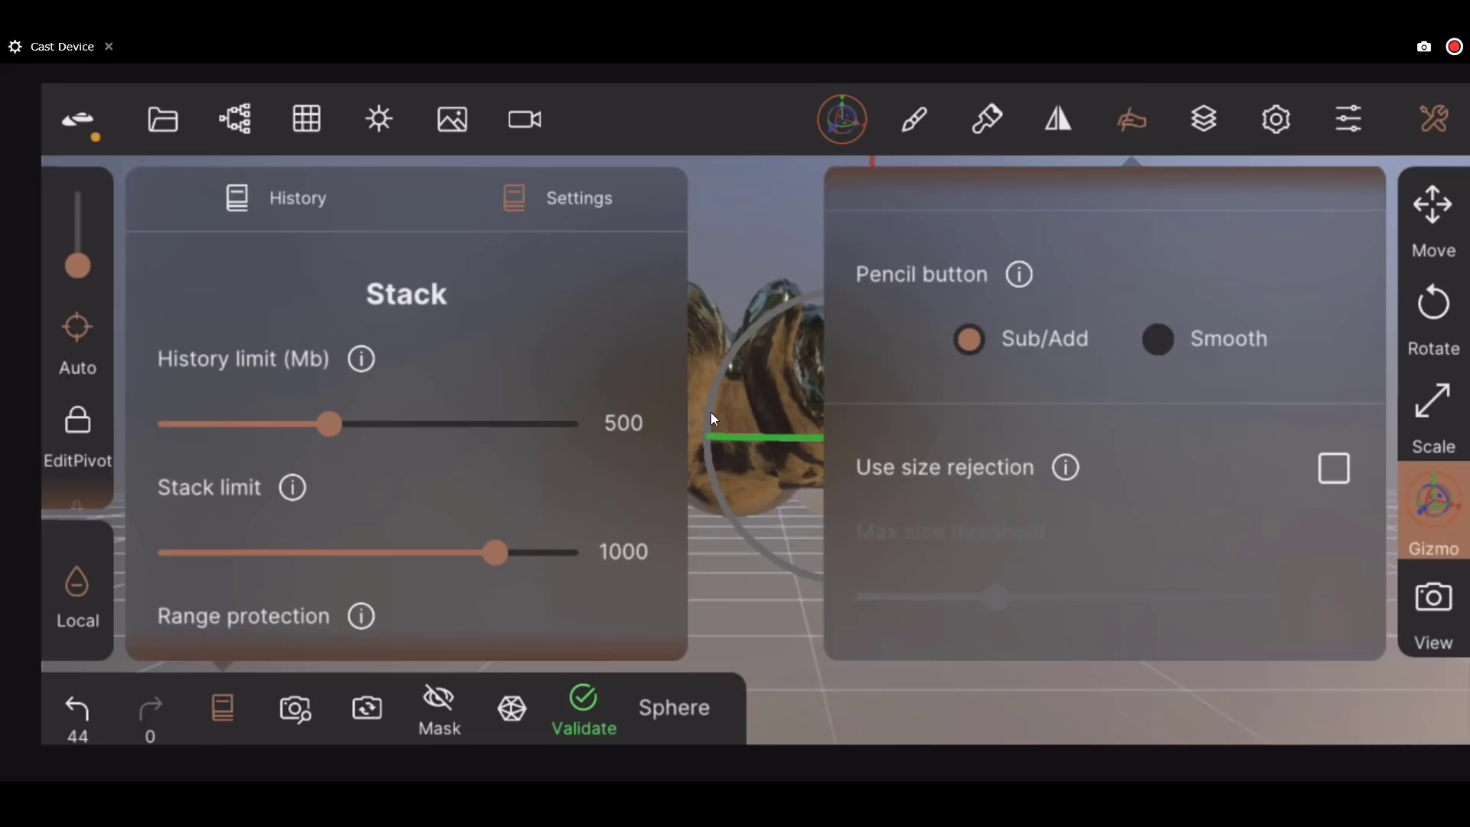
pyautogui.click(578, 198)
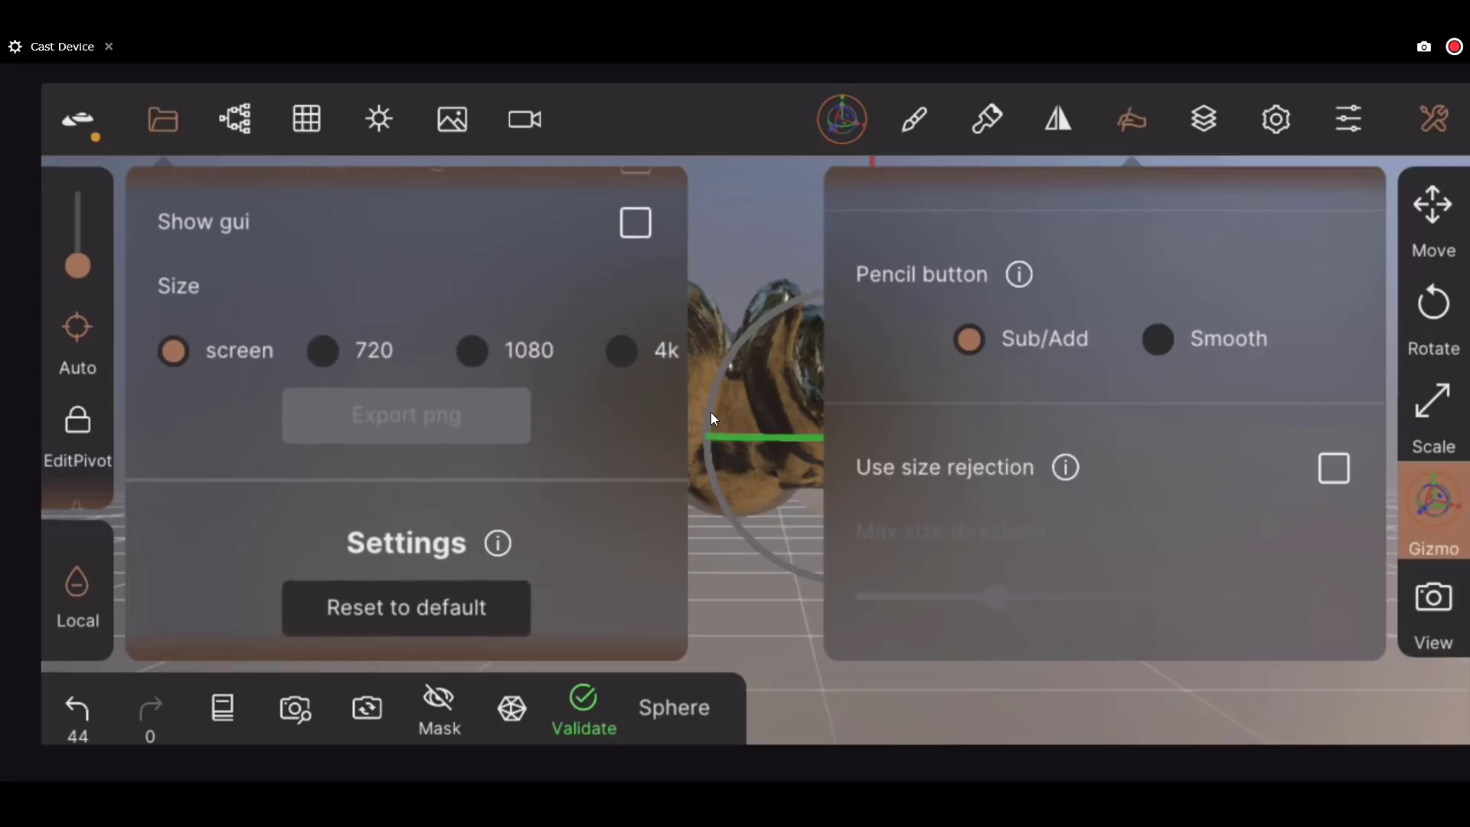
pyautogui.scroll(-3)
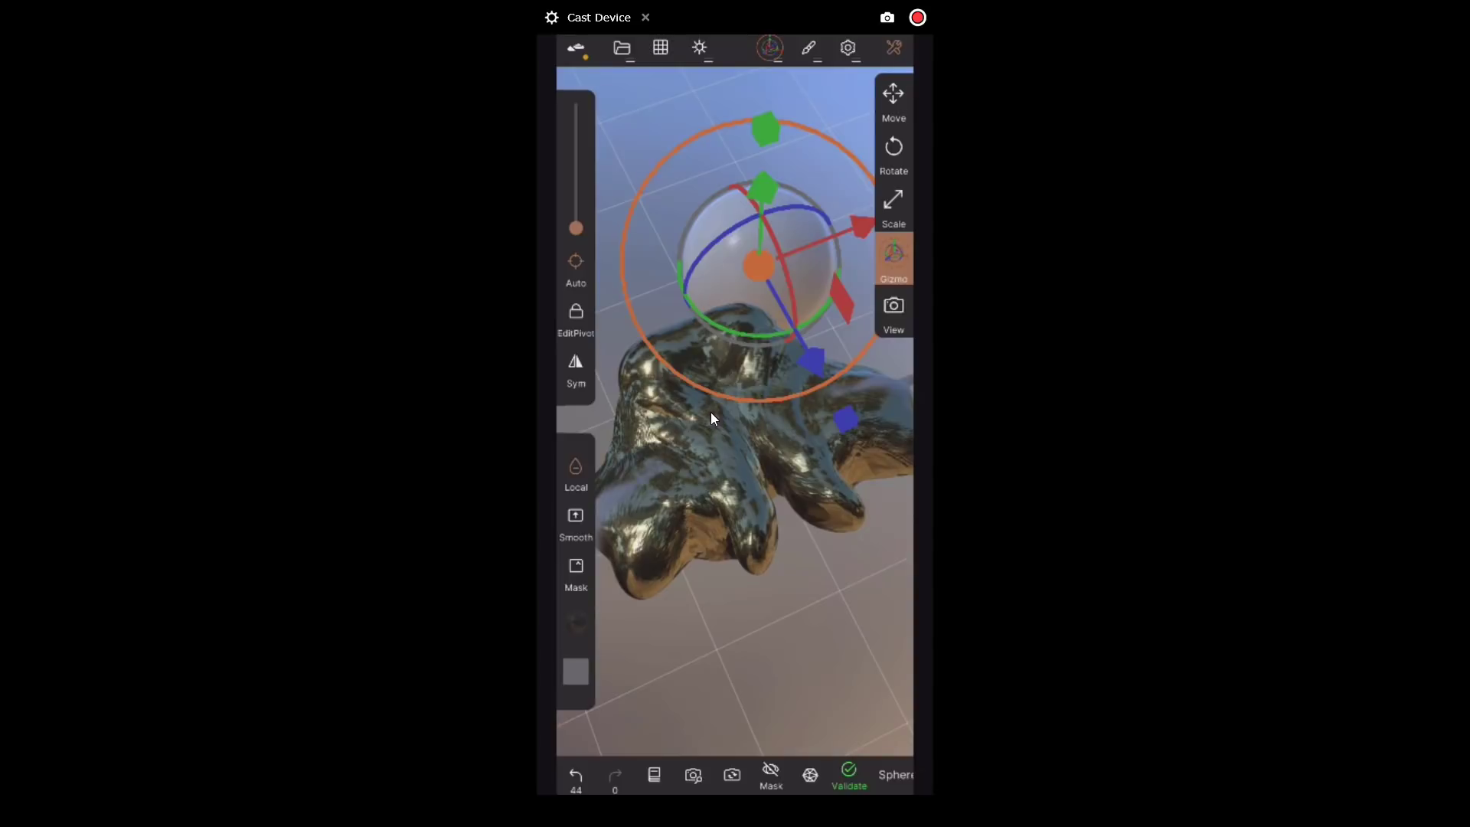
# Step: Switch the Gizmo transform mode to Scale for the sphere
pyautogui.click(891, 199)
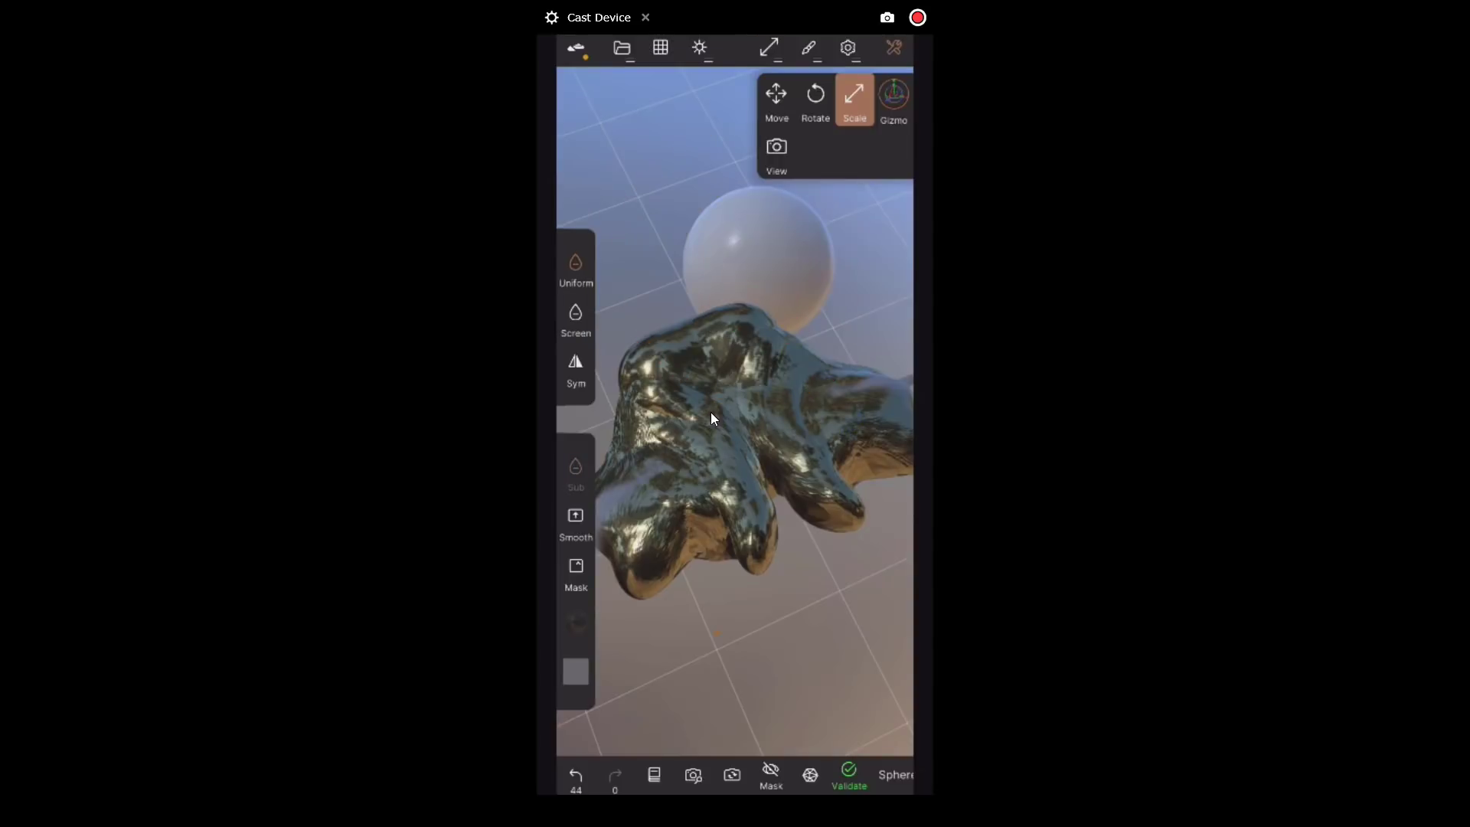
pyautogui.click(891, 48)
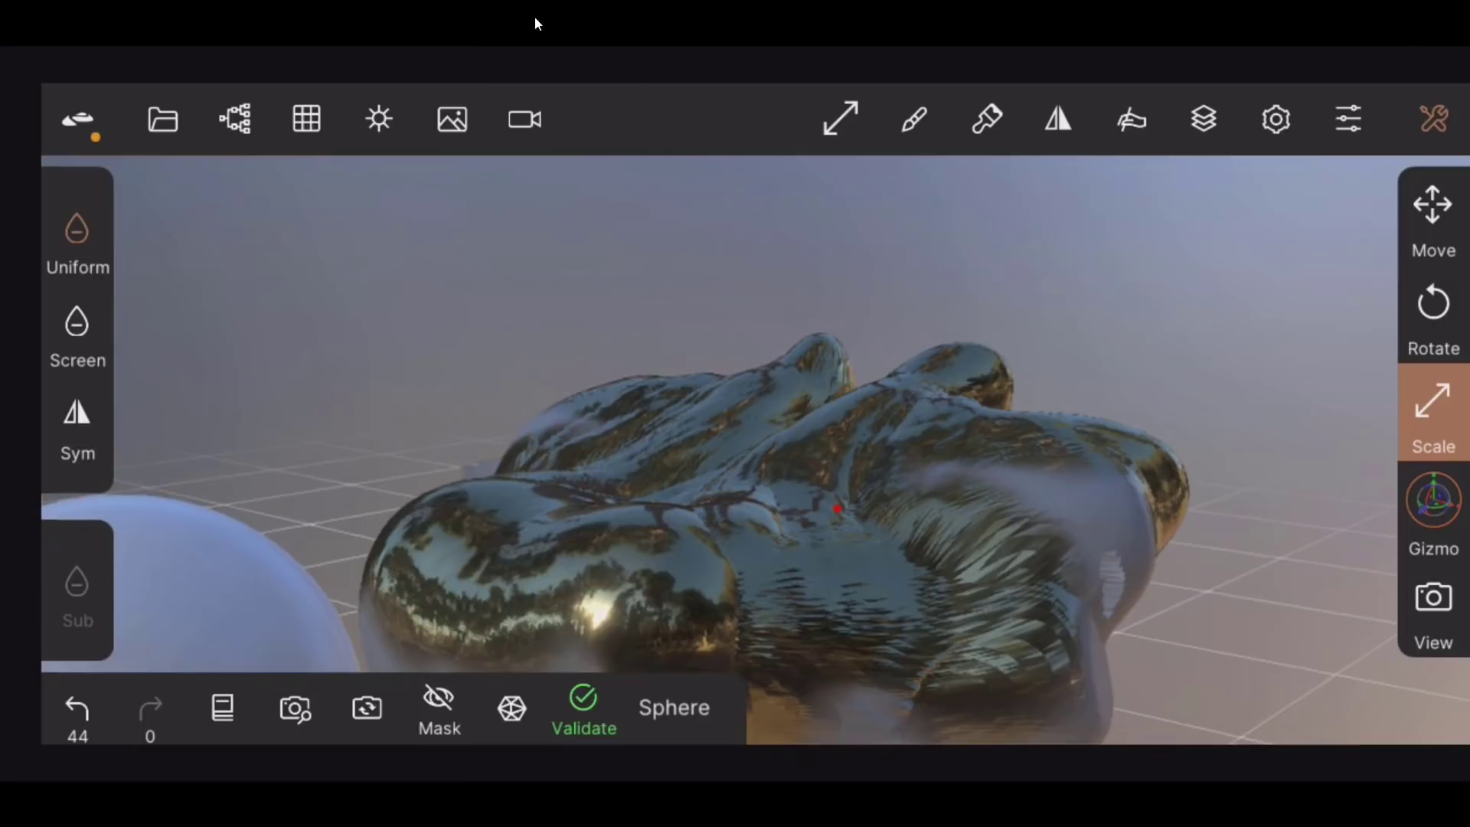
pyautogui.moveTo(118, 49)
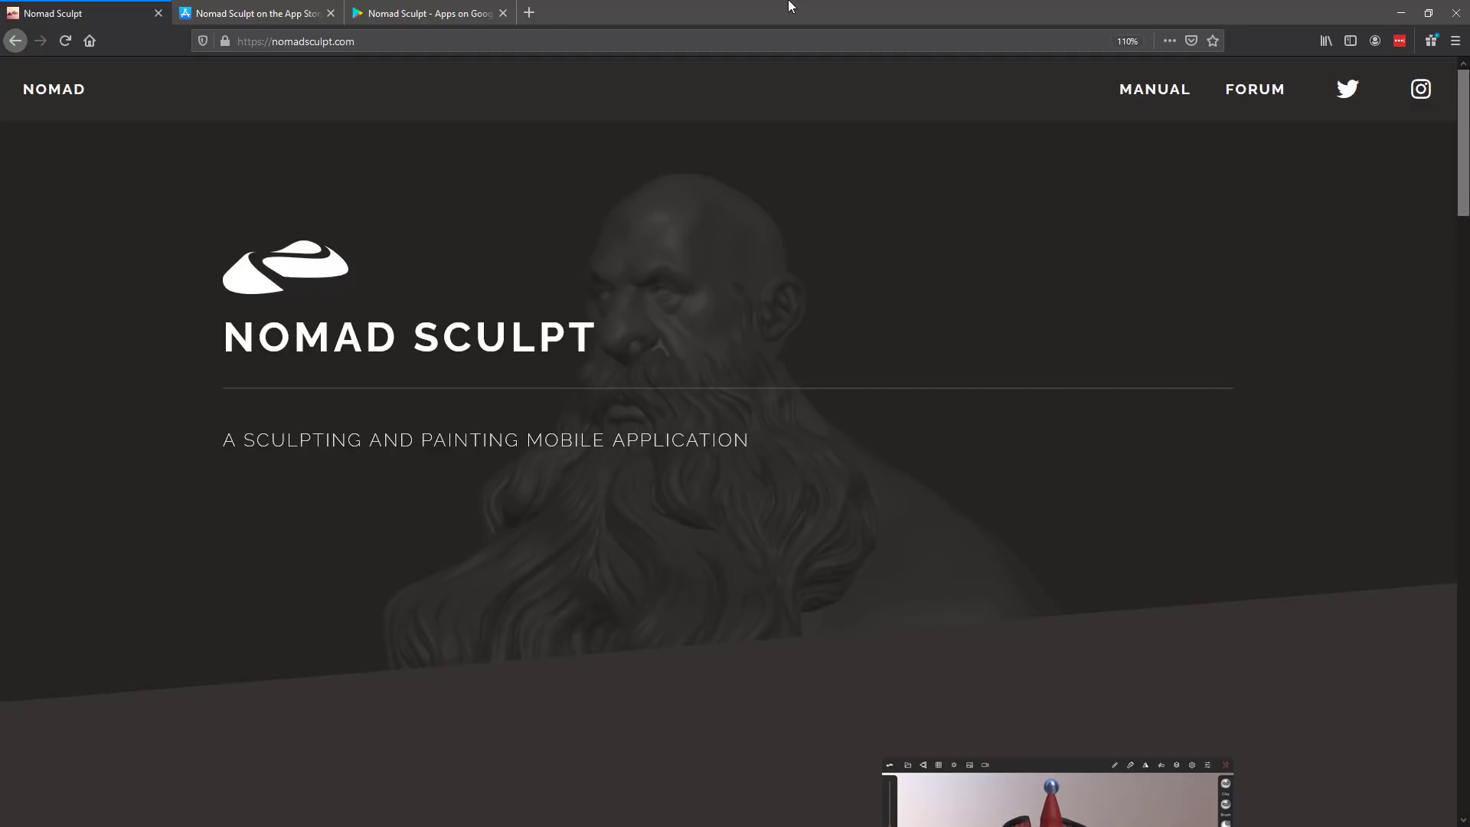
# Step: Scroll the nomadsculpt.com homepage past the Extensive Toolset features to the Topology Helpers list
pyautogui.scroll(-3)
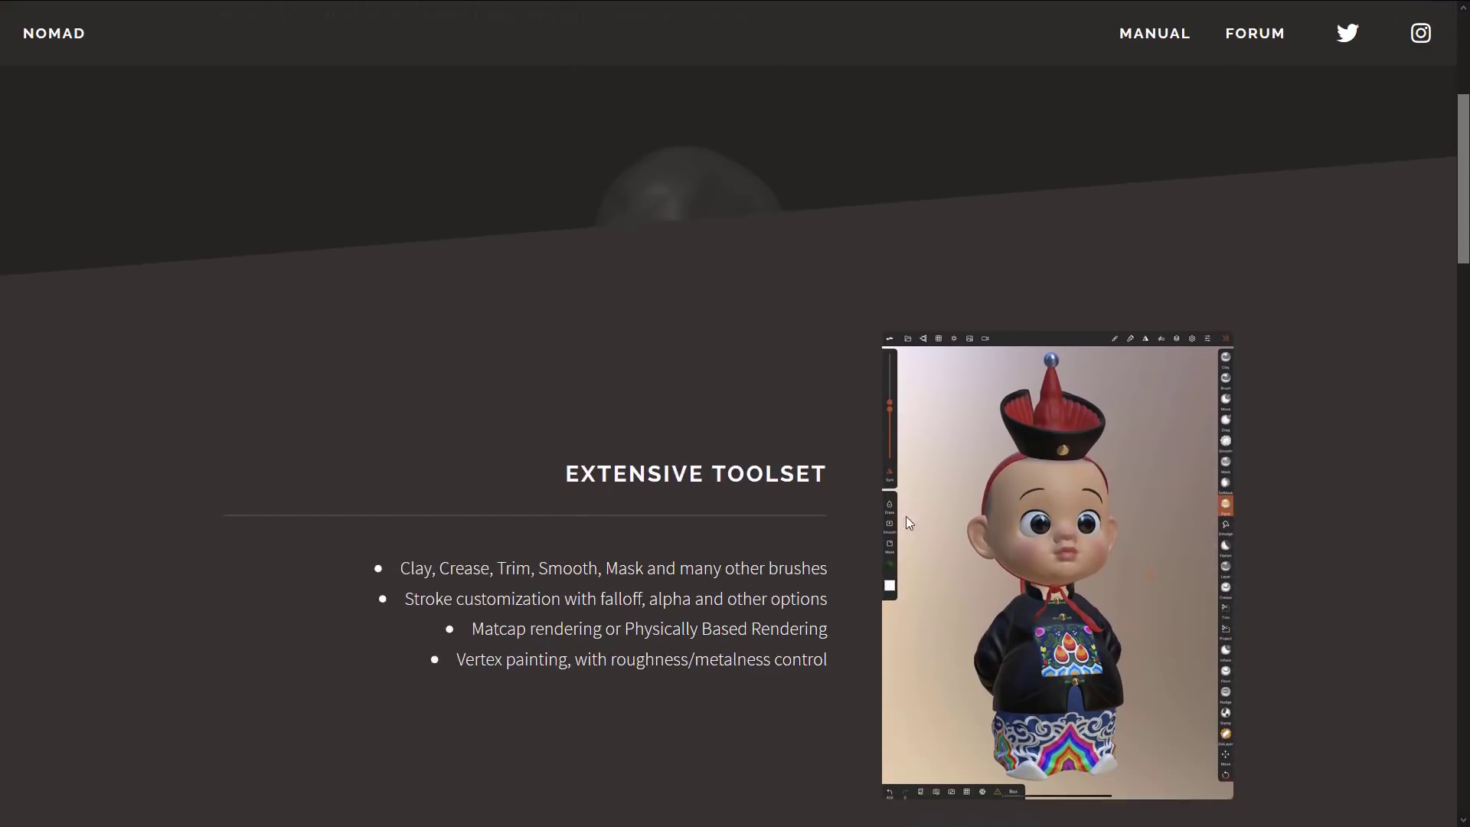
pyautogui.scroll(-3)
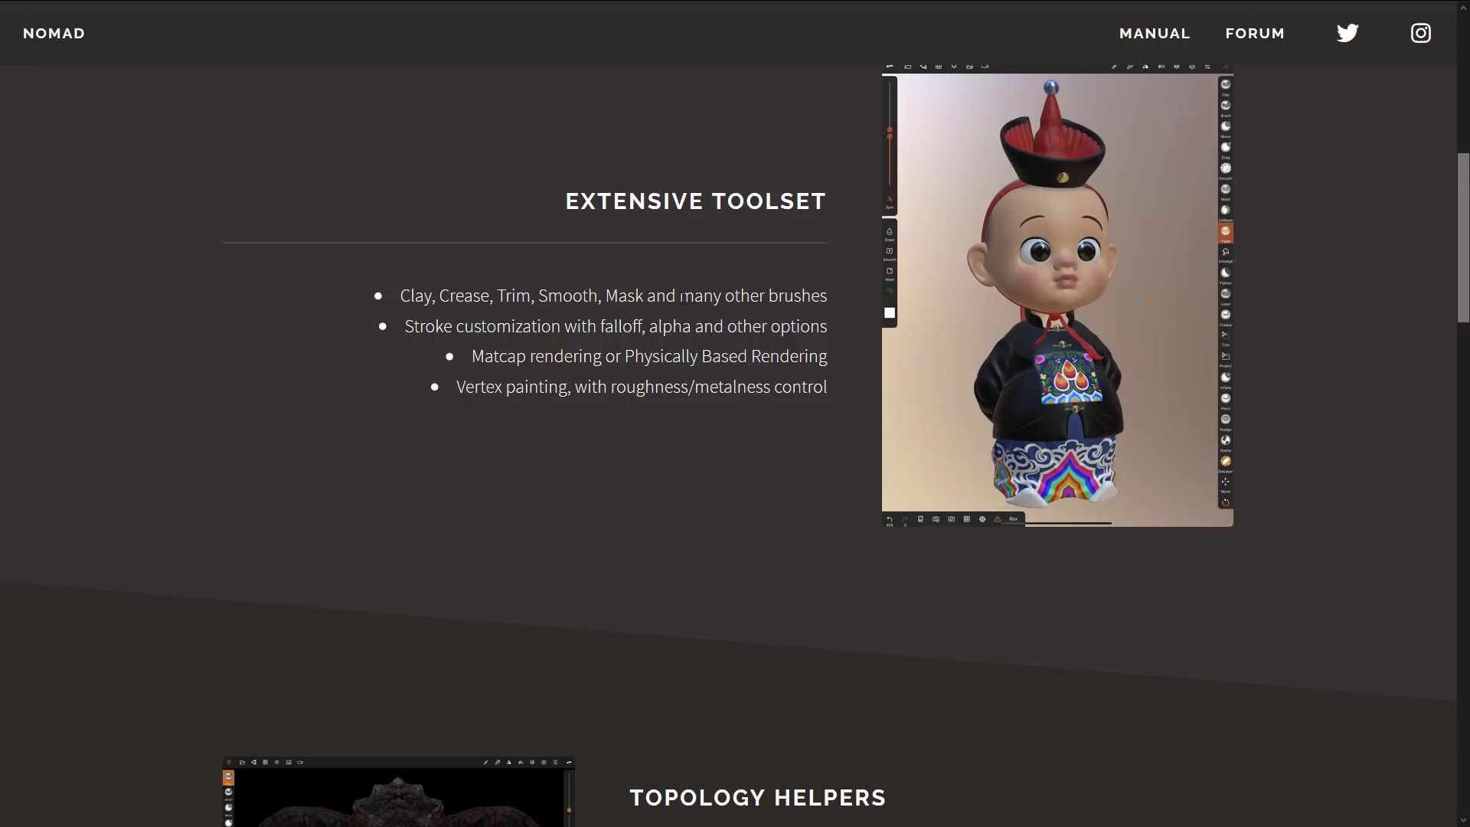
pyautogui.scroll(-3)
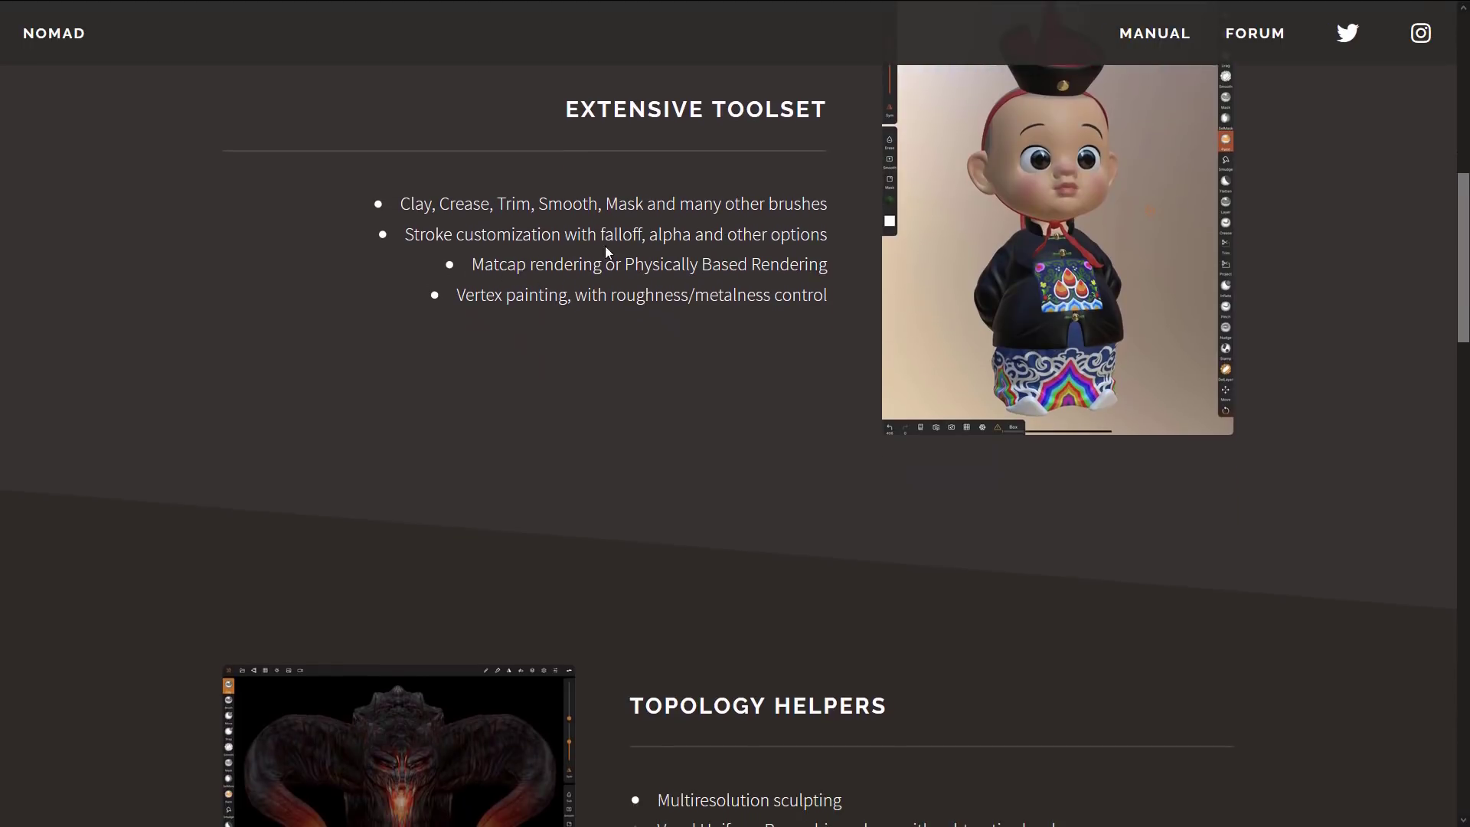
pyautogui.moveTo(724, 342)
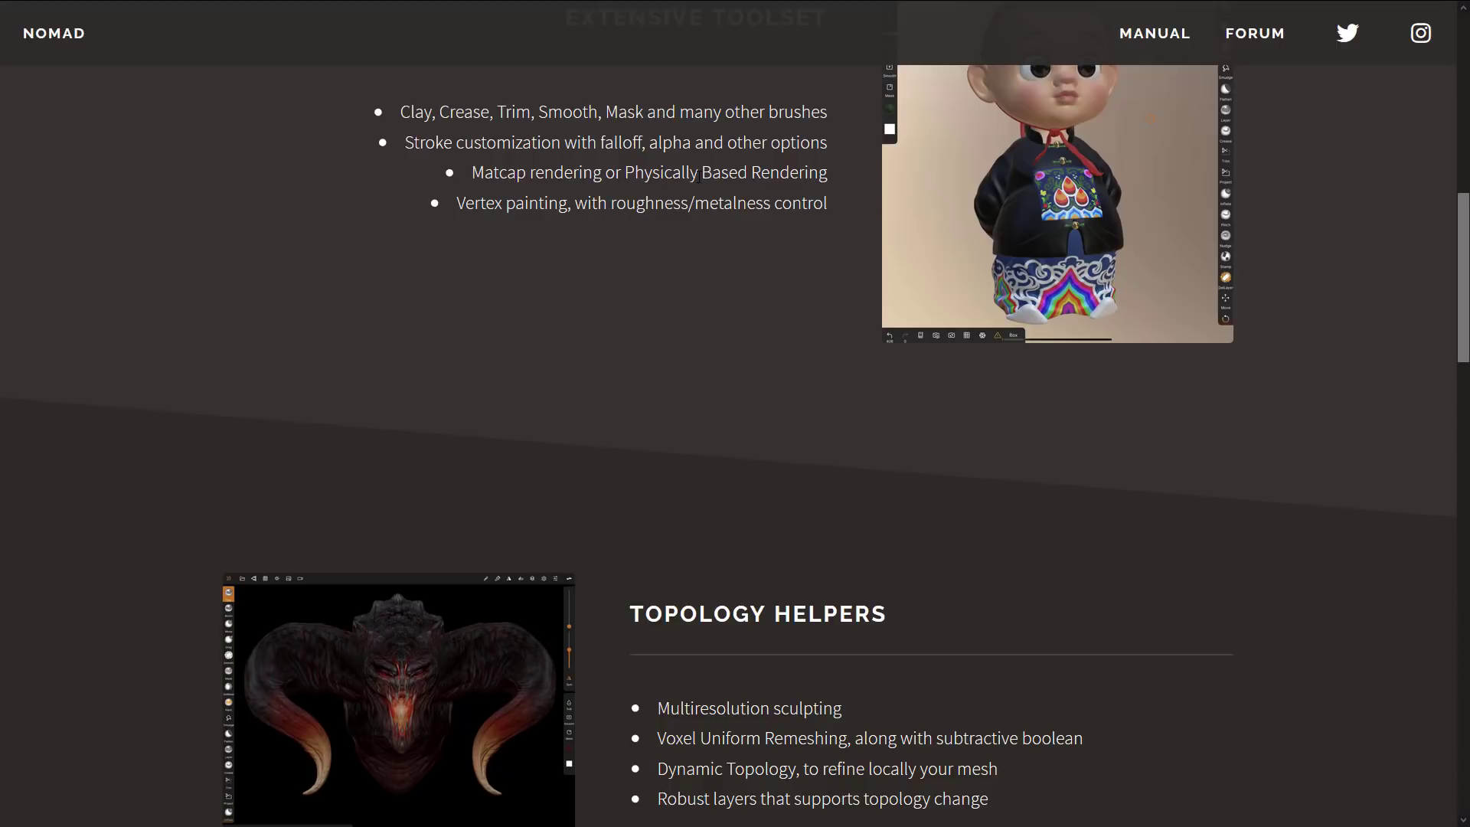
pyautogui.scroll(-3)
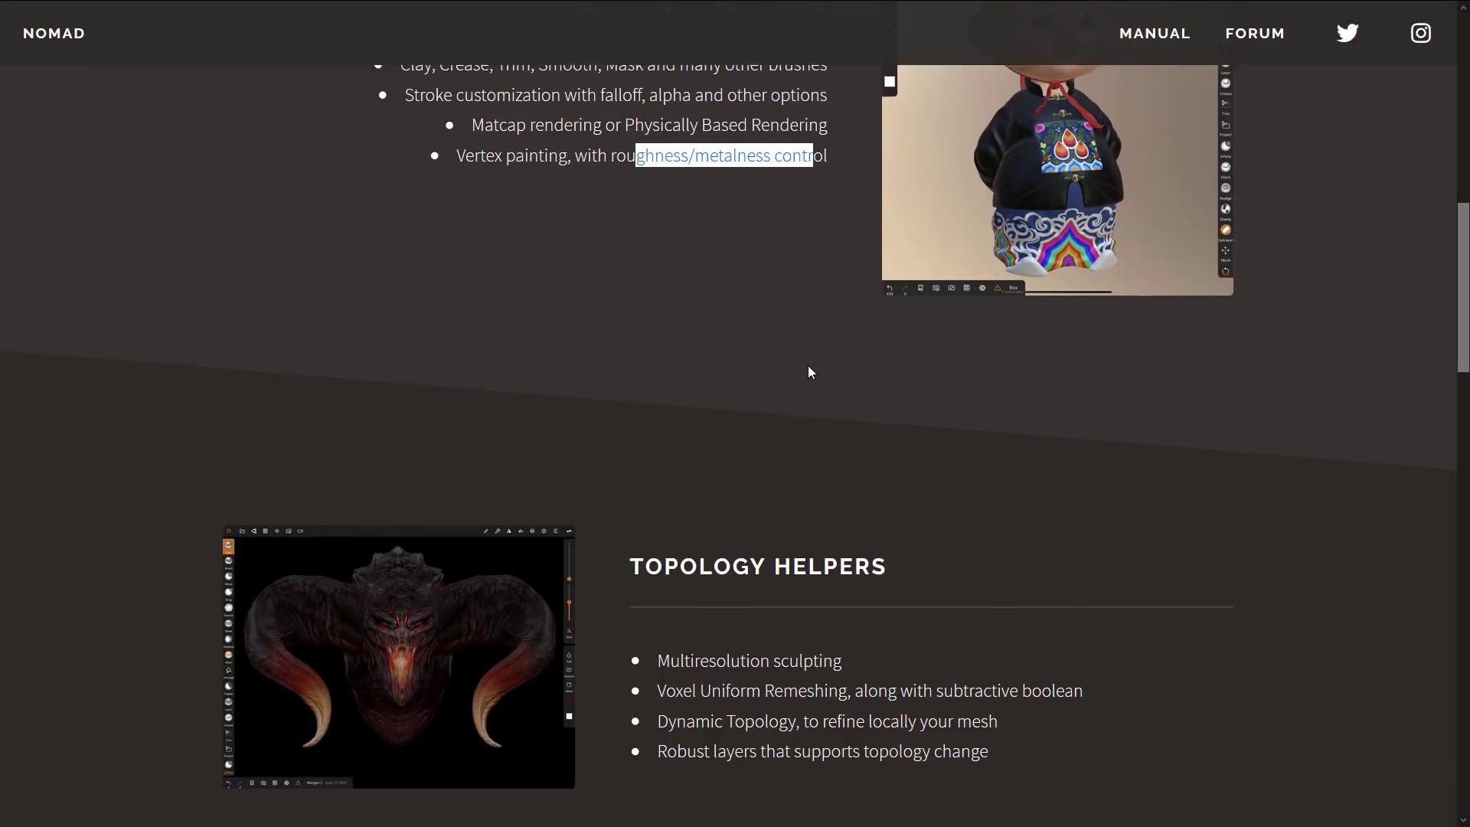
pyautogui.scroll(-3)
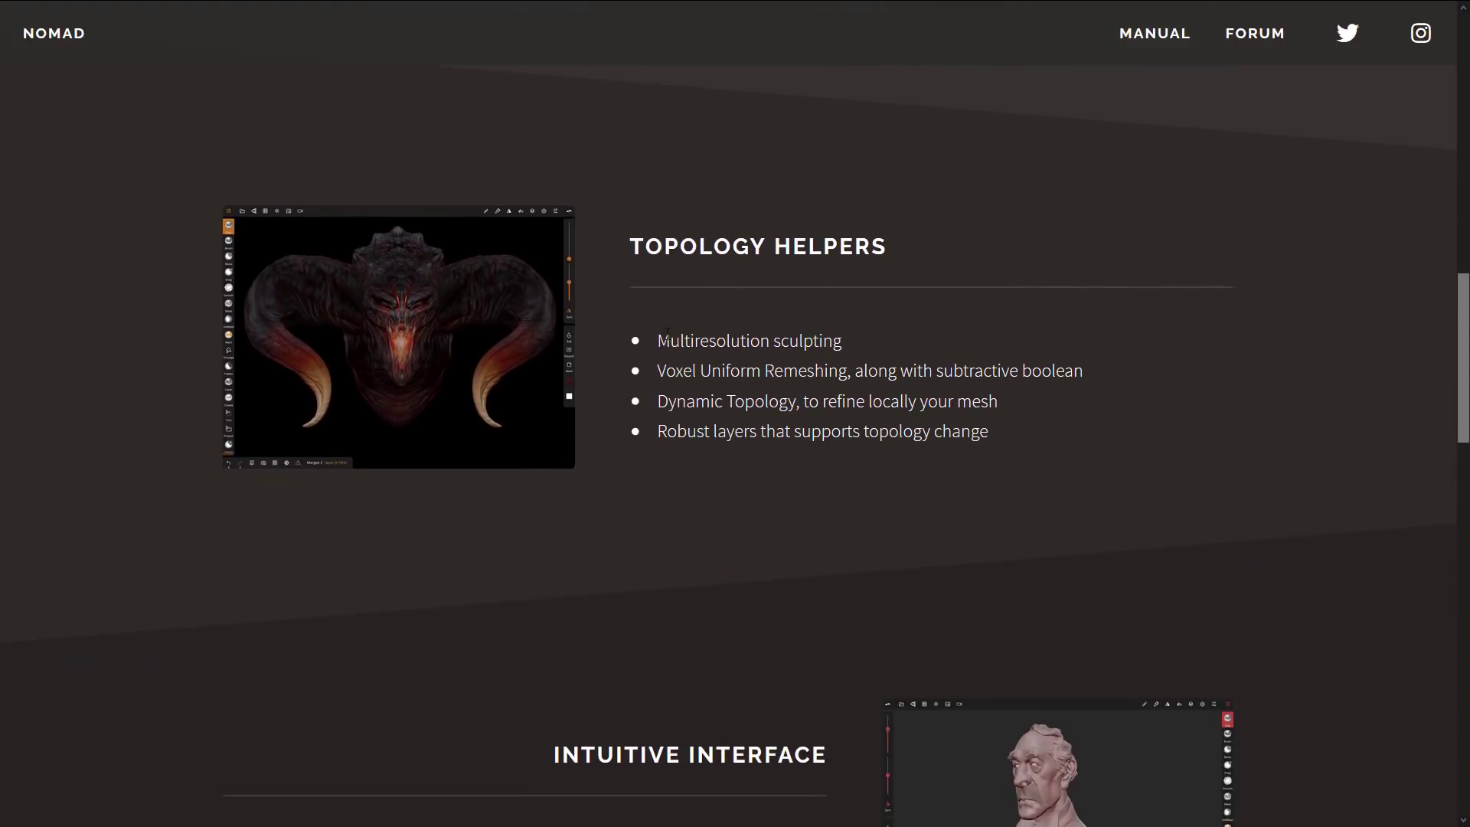
pyautogui.moveTo(666, 370); pyautogui.dragTo(796, 370)
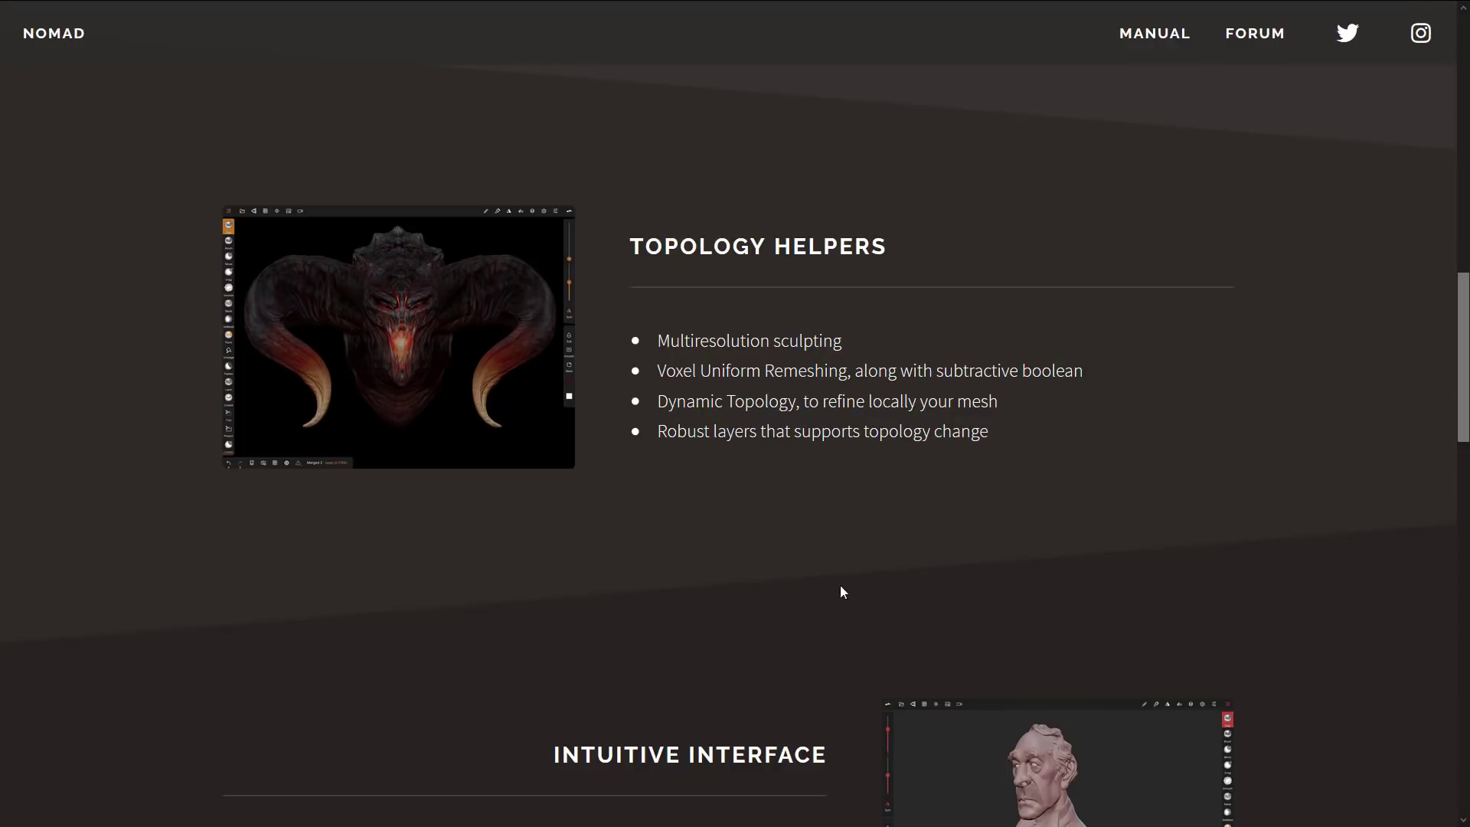
pyautogui.scroll(-3)
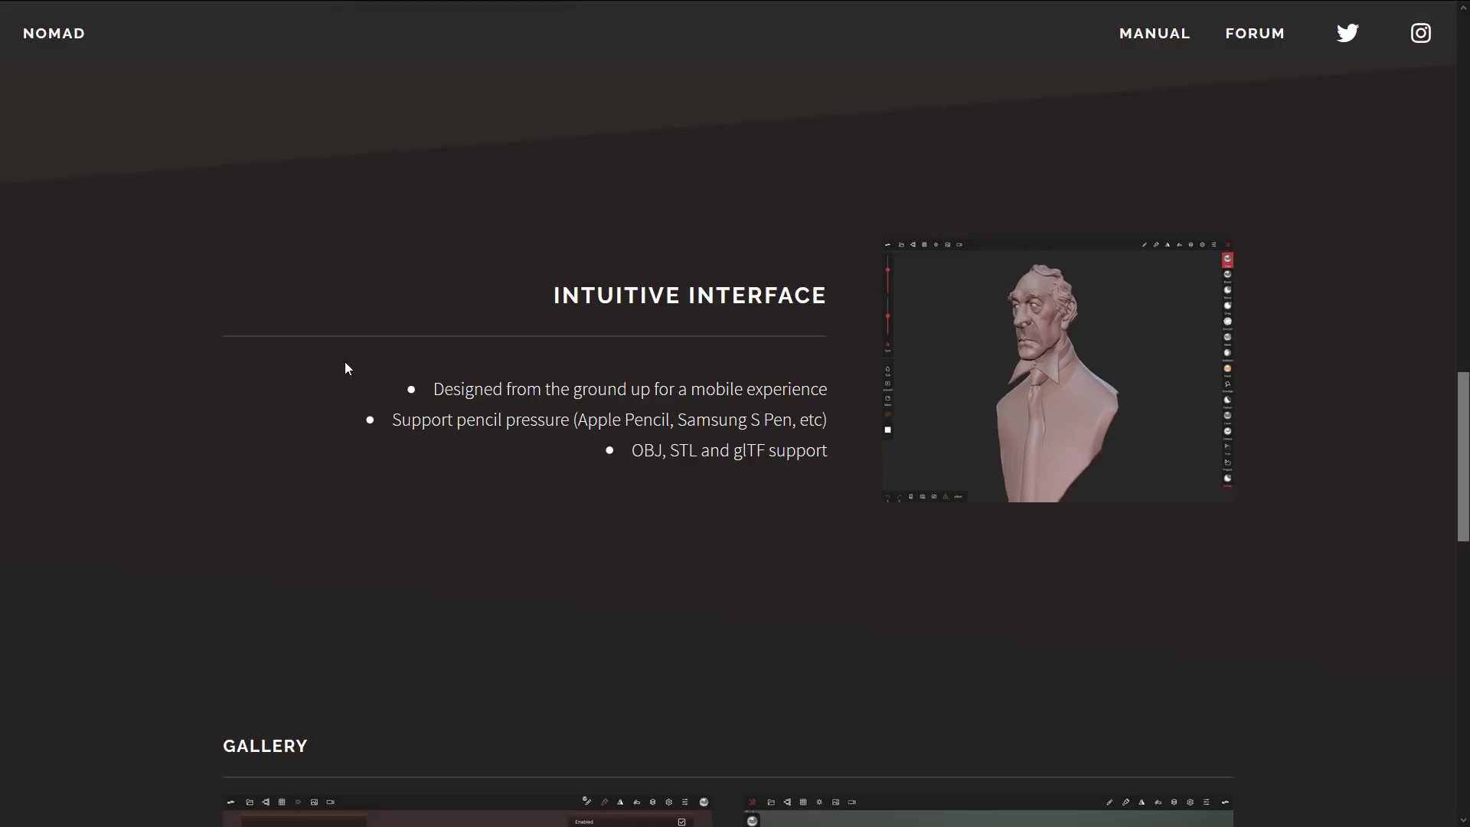
pyautogui.moveTo(591, 501)
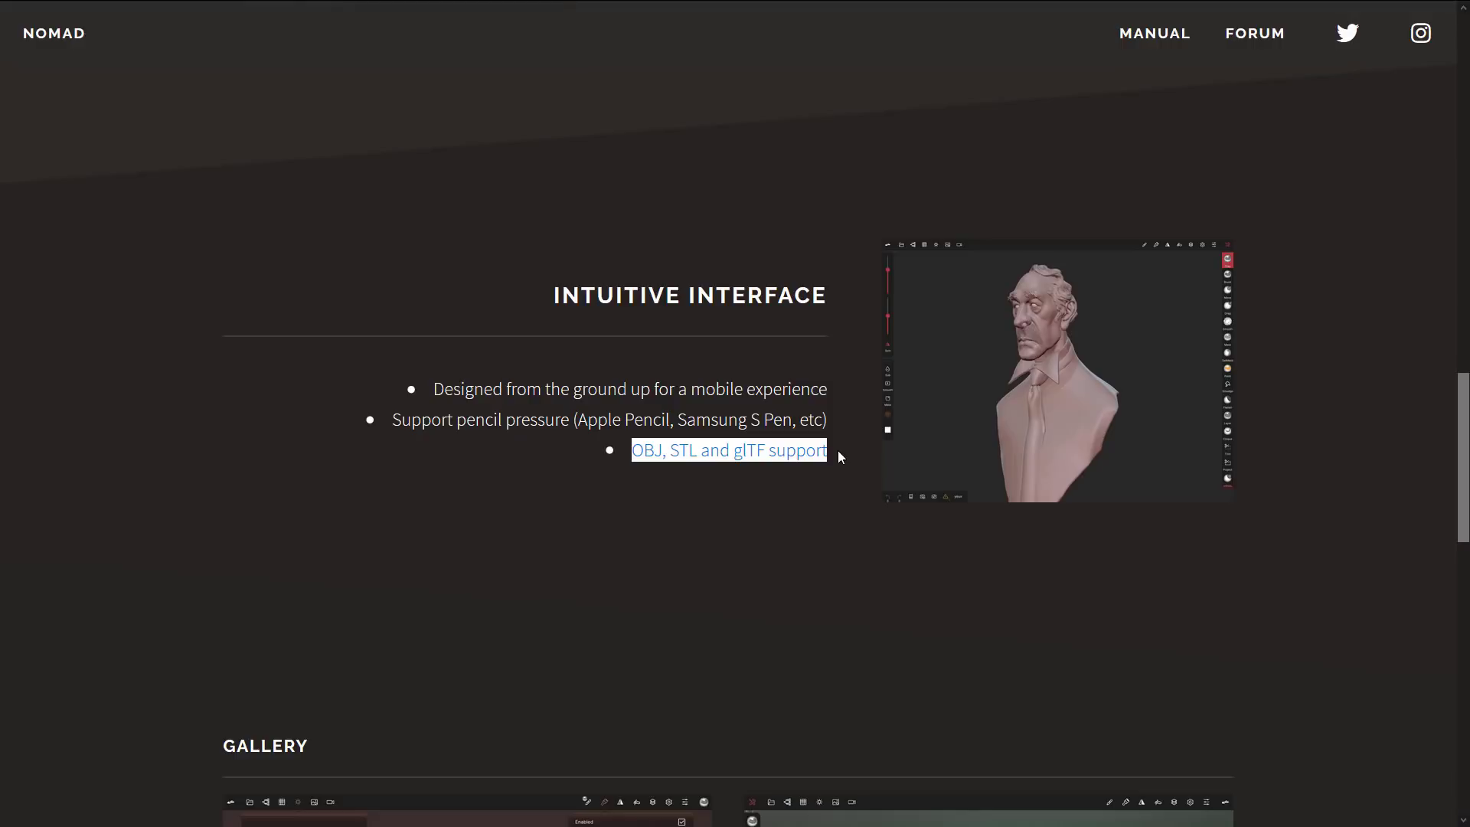
# Step: Scroll past the OBJ, STL and glTF support note toward the Gallery heading
pyautogui.scroll(-3)
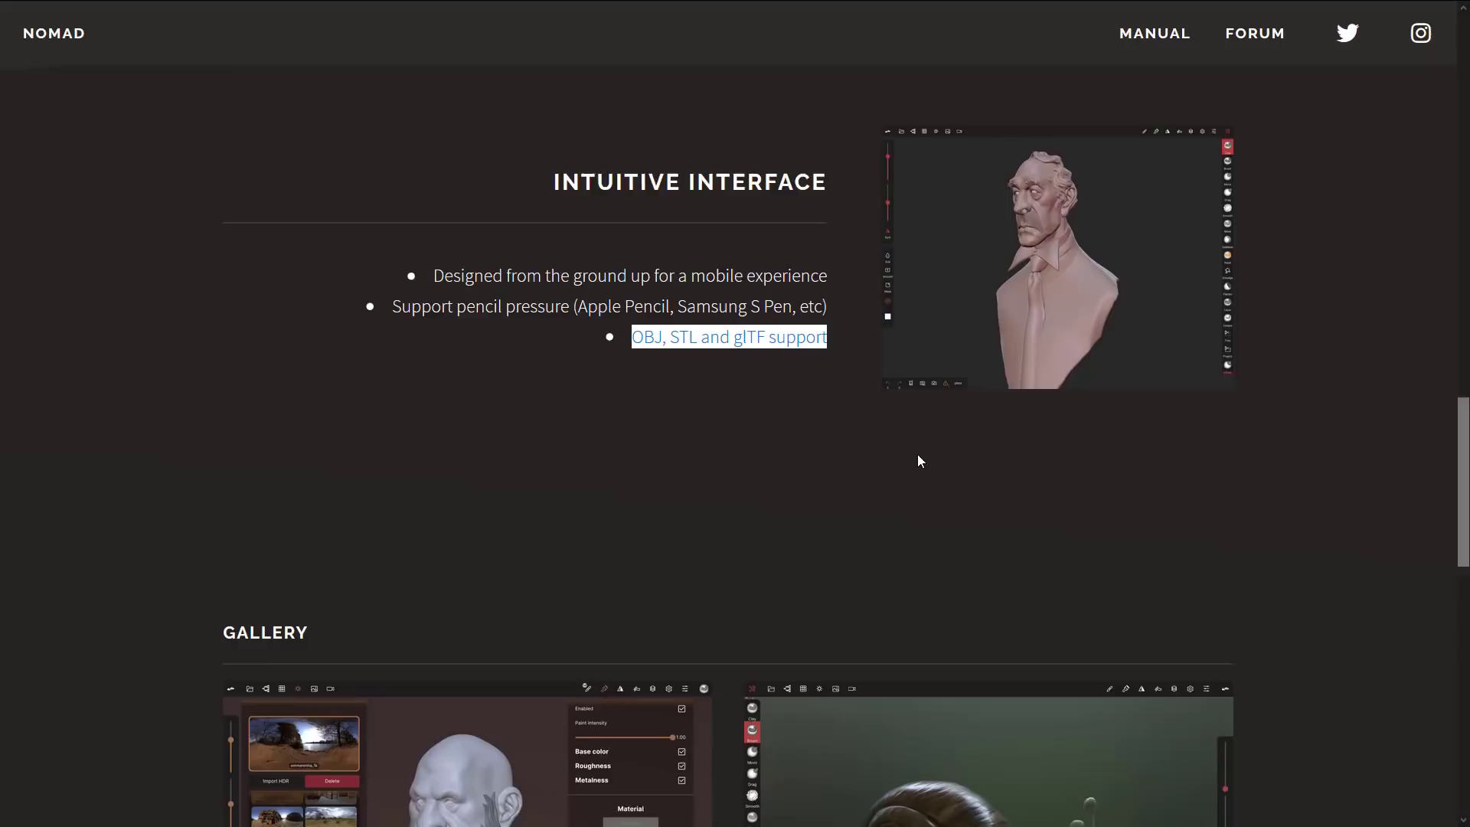
pyautogui.scroll(-3)
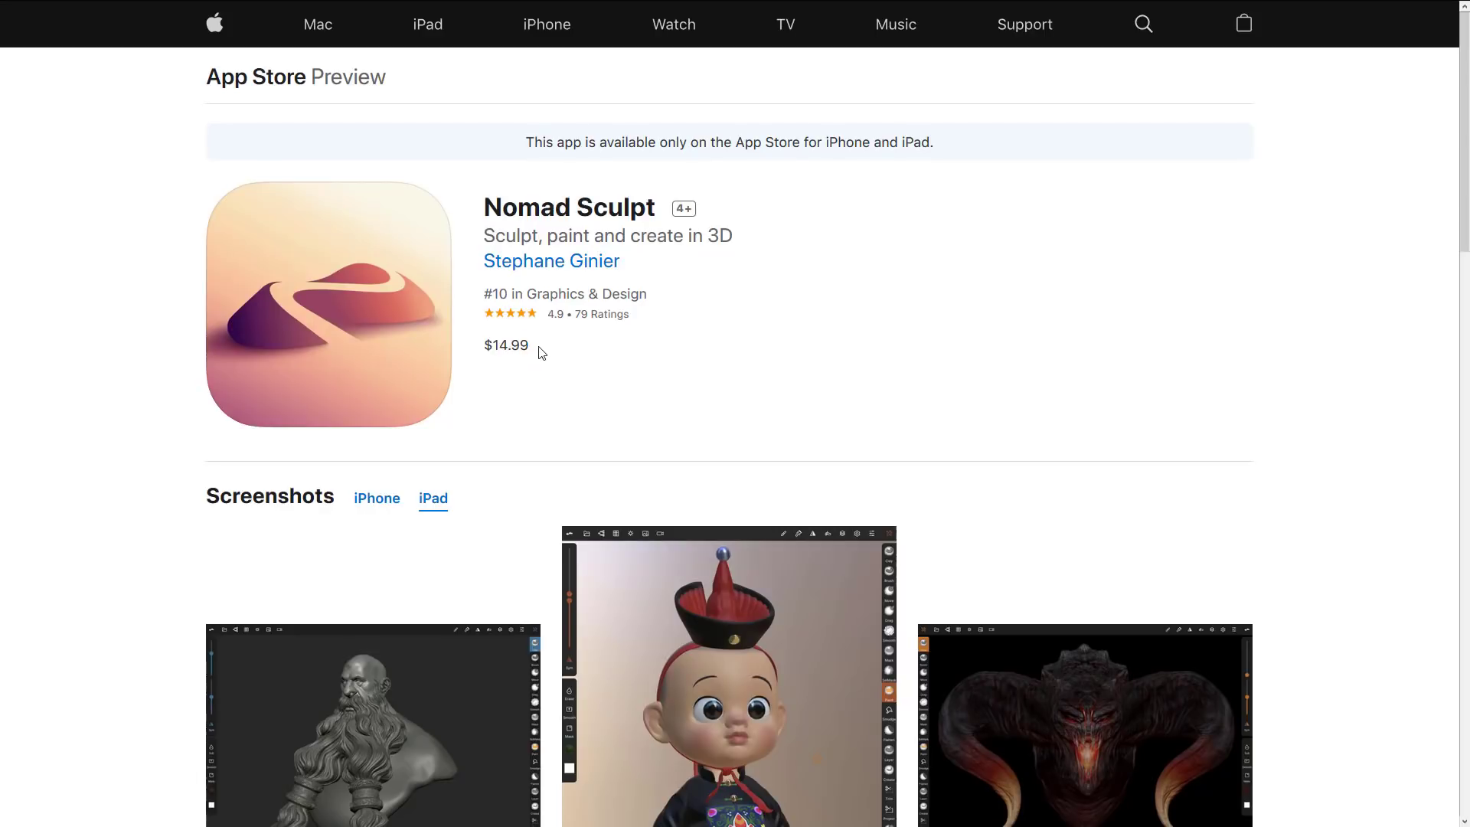
# Step: Highlight the $14.99 price and show the iPad screenshots on the App Store preview
pyautogui.doubleClick(507, 345)
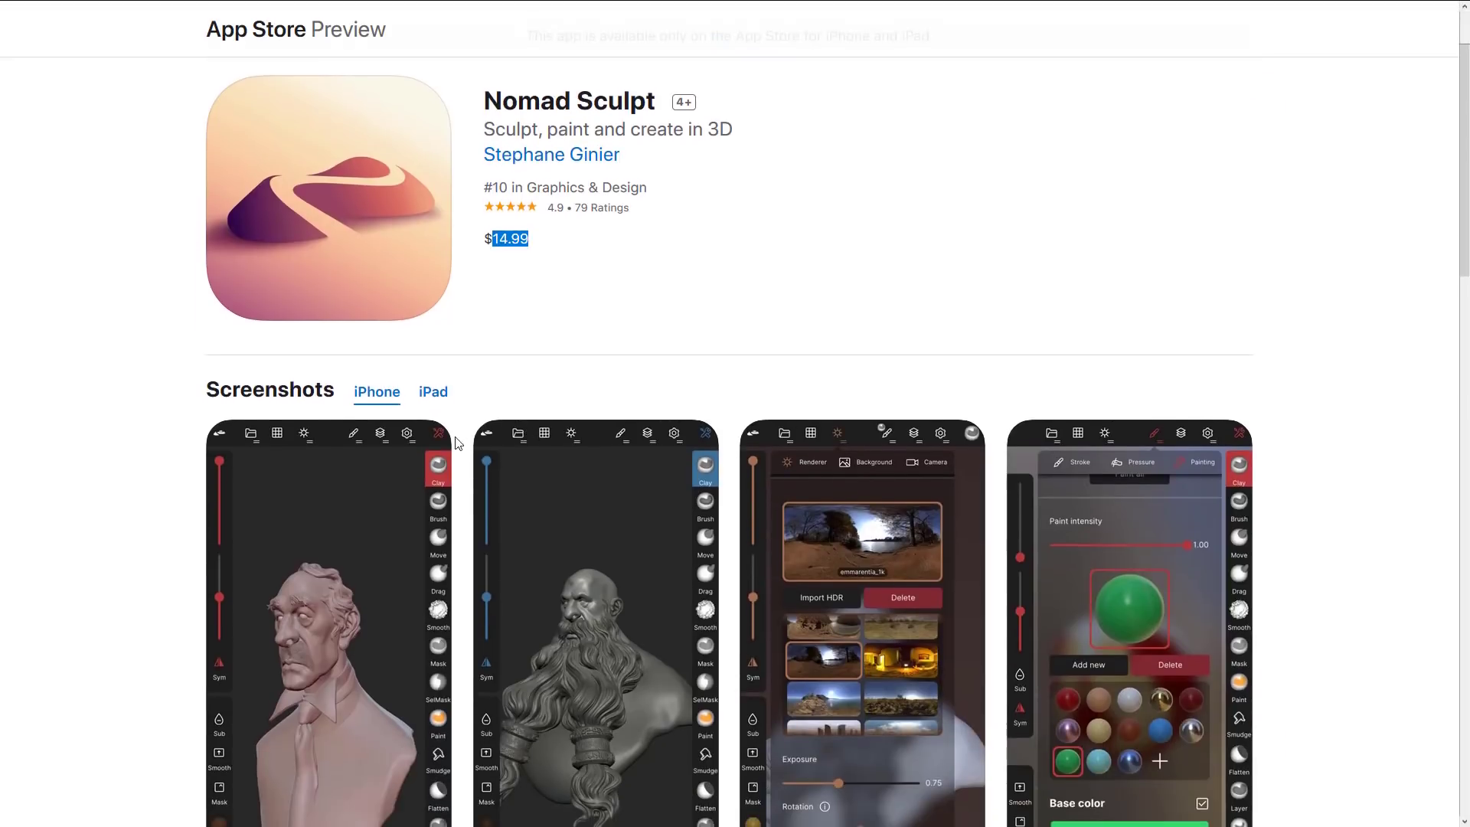
pyautogui.click(432, 383)
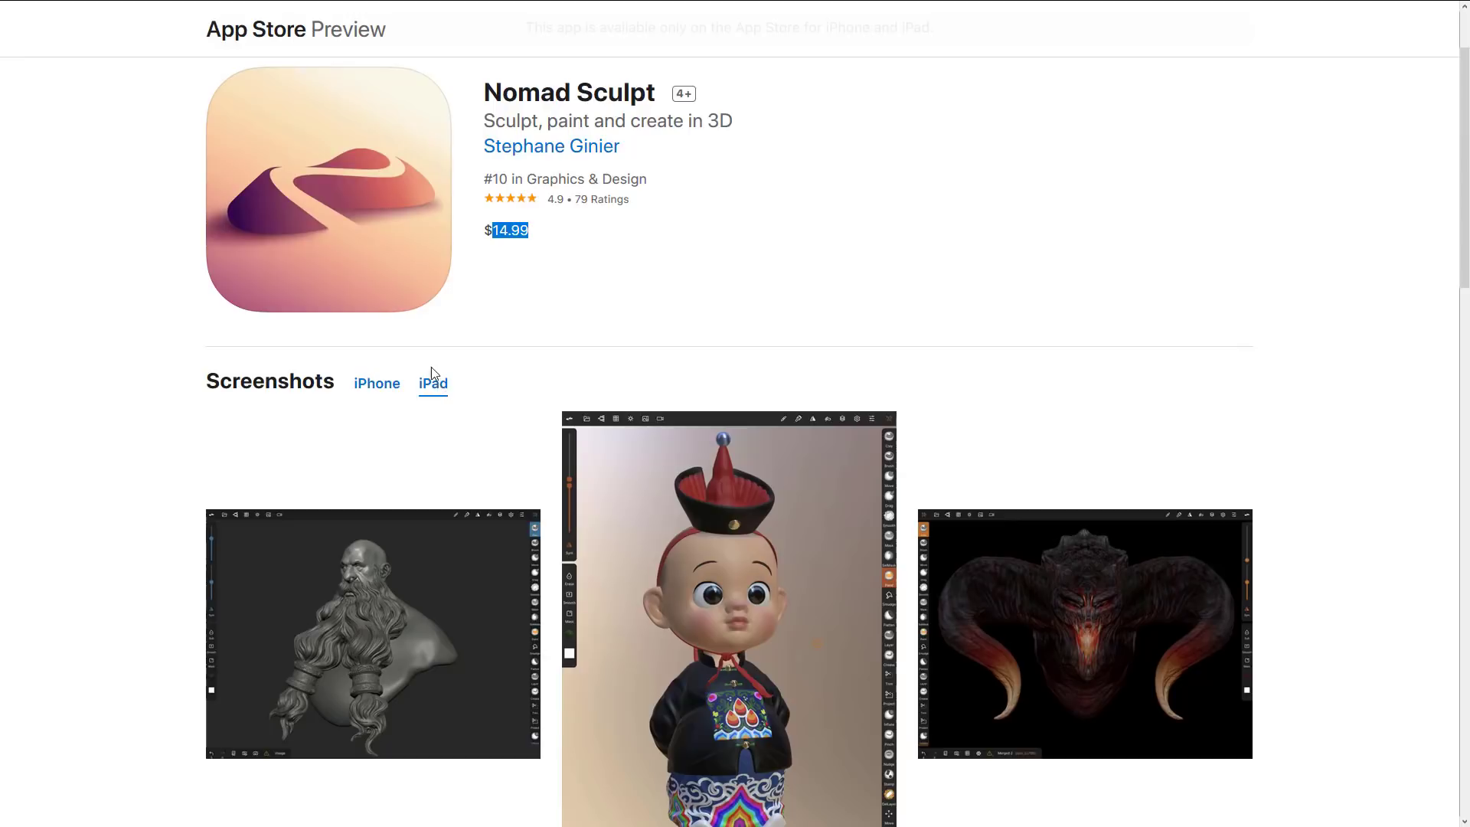
pyautogui.moveTo(565, 268)
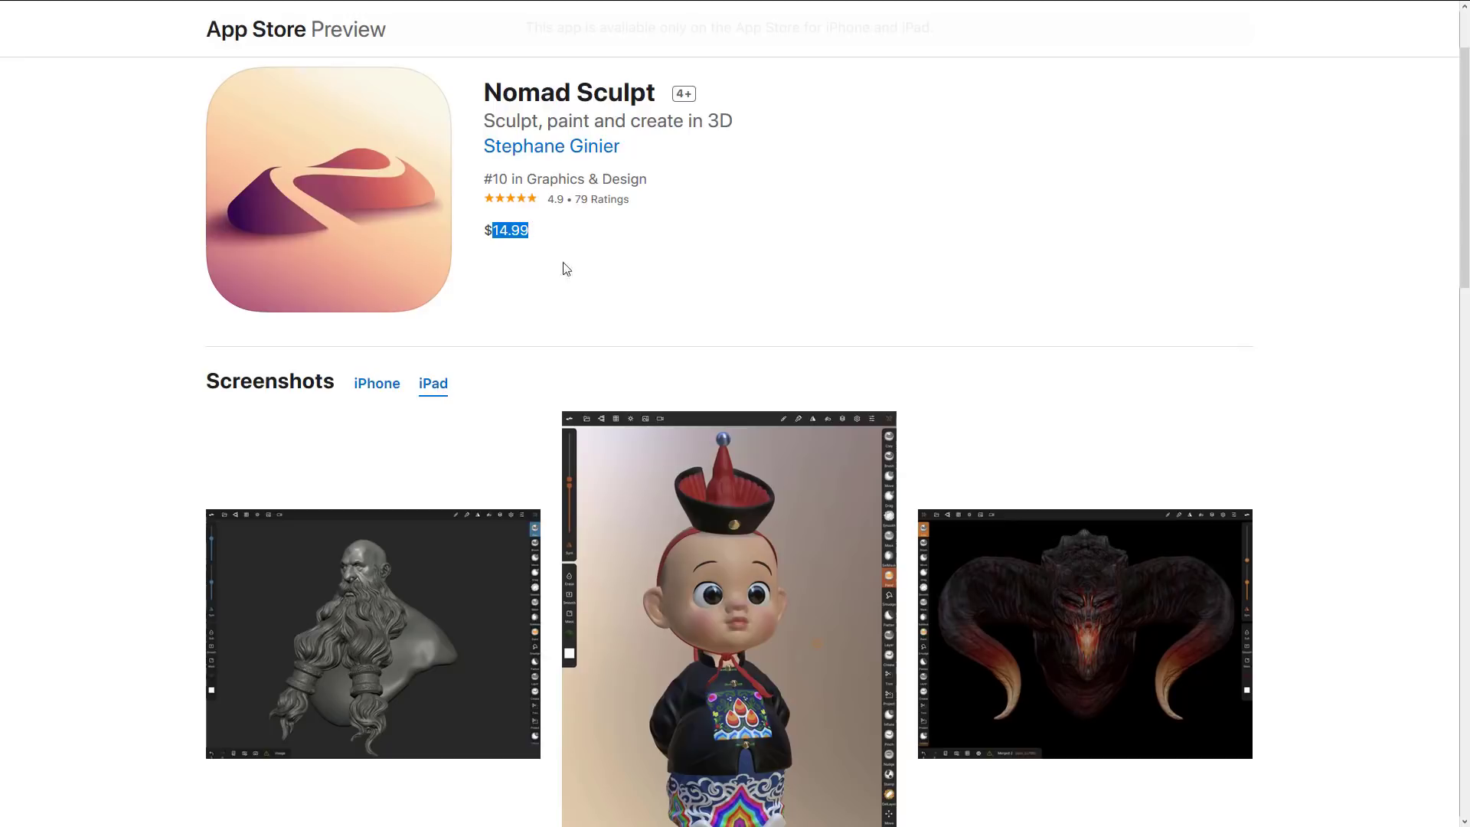
pyautogui.moveTo(870, 325)
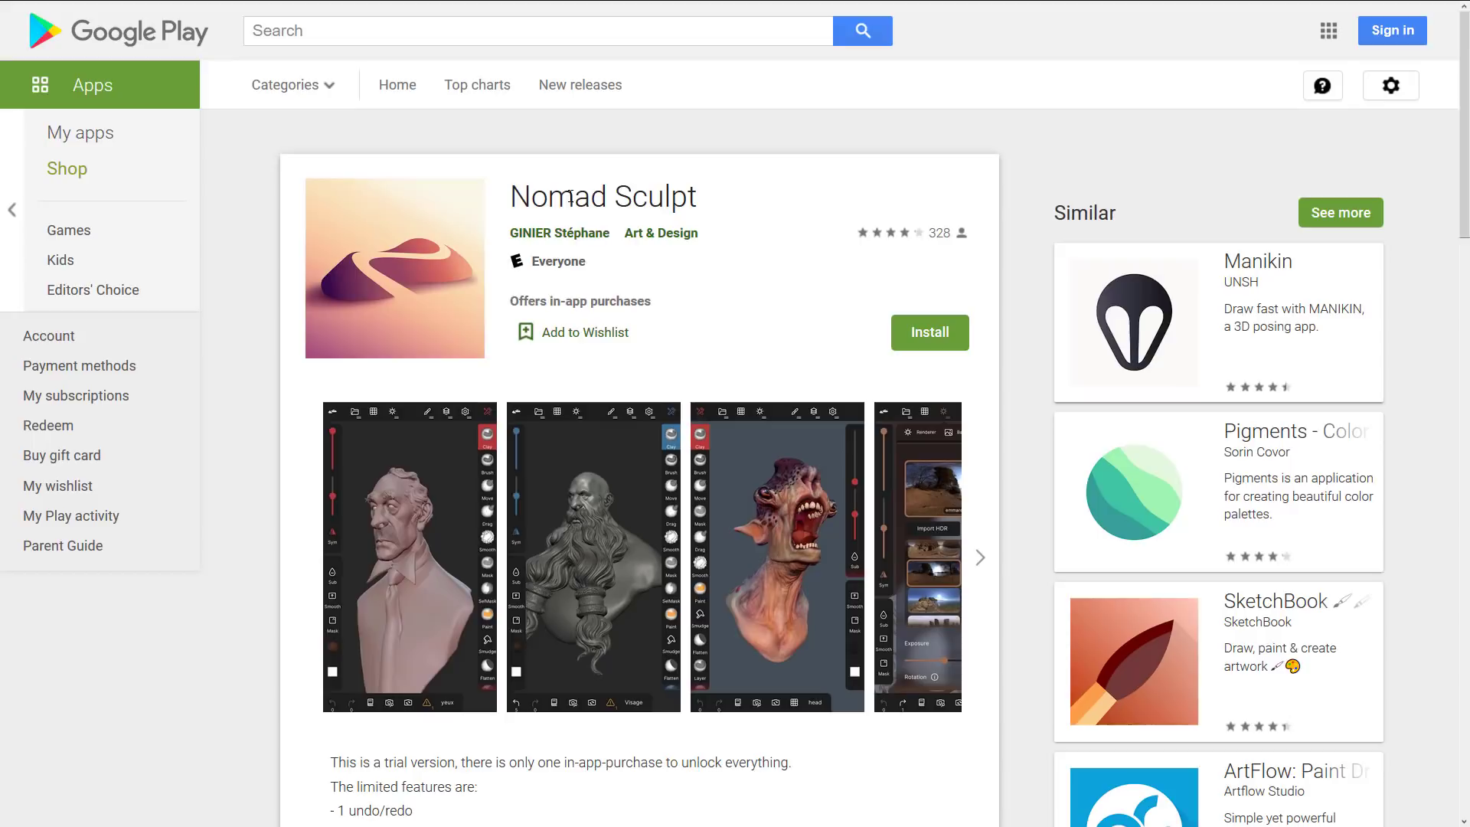
# Step: Scroll the Google Play listing to Additional Information showing the $19.99 in-app product price
pyautogui.scroll(-3)
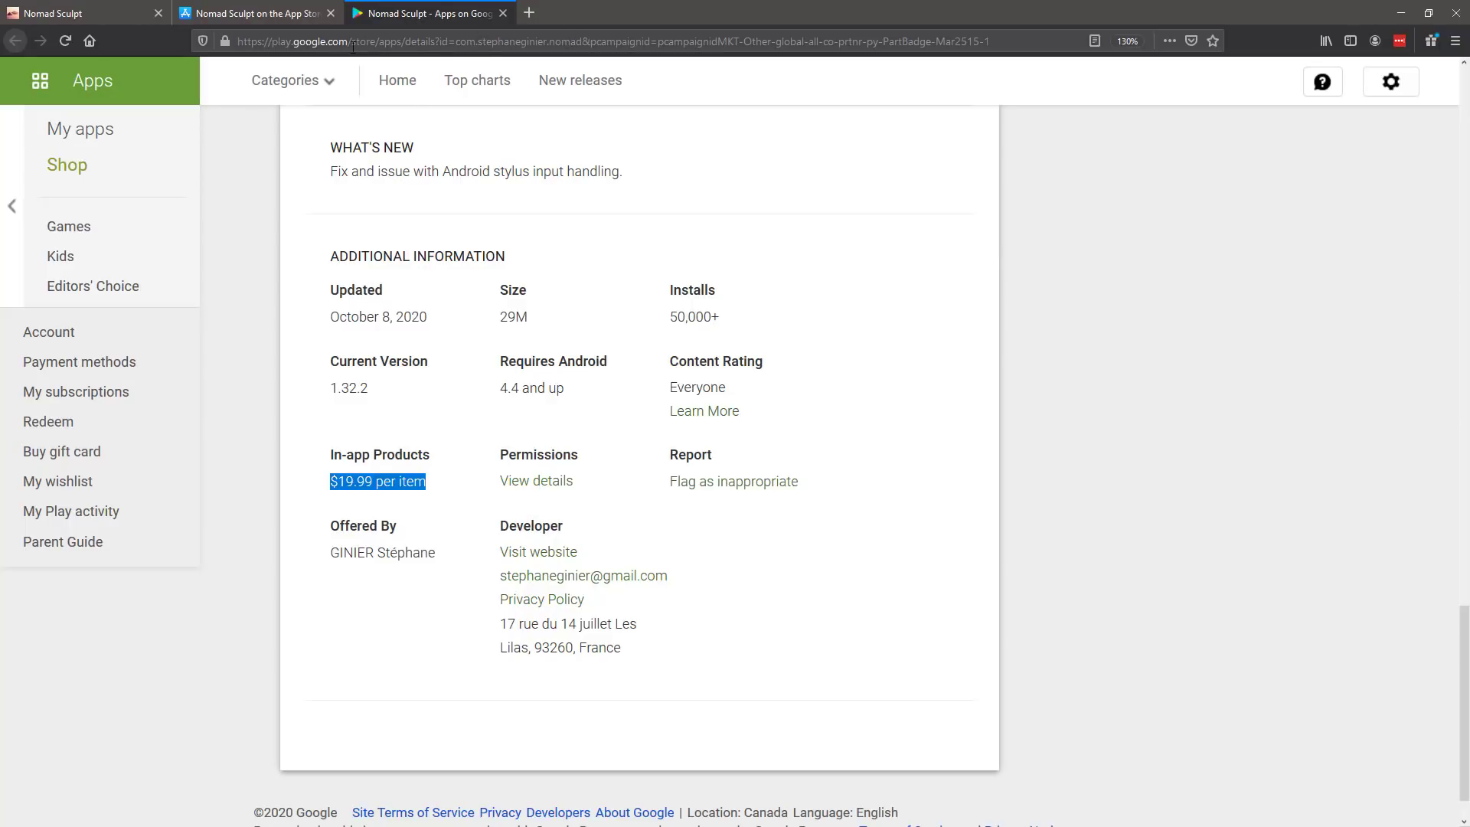
pyautogui.scroll(-3)
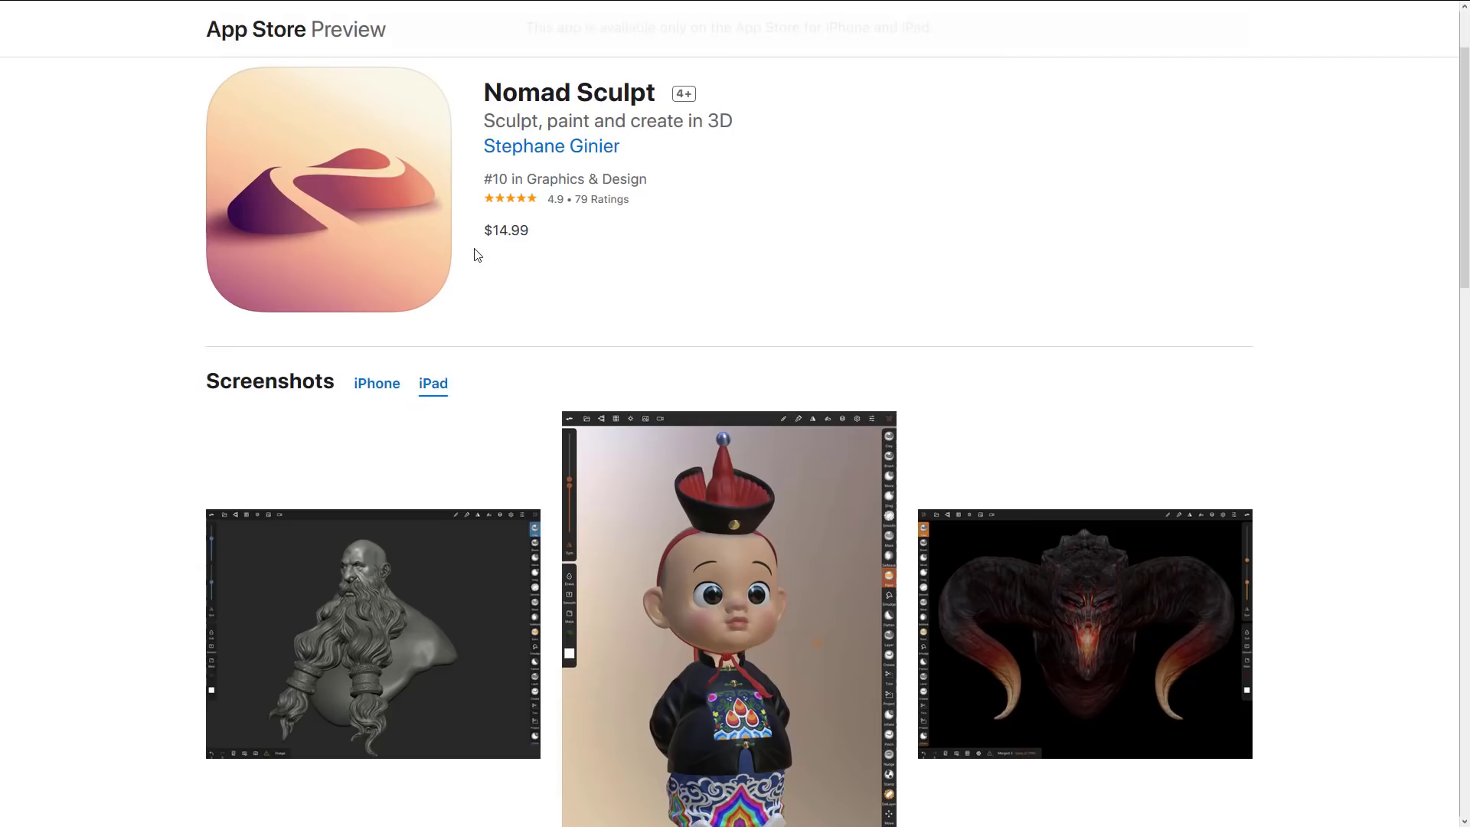
pyautogui.moveTo(487, 249)
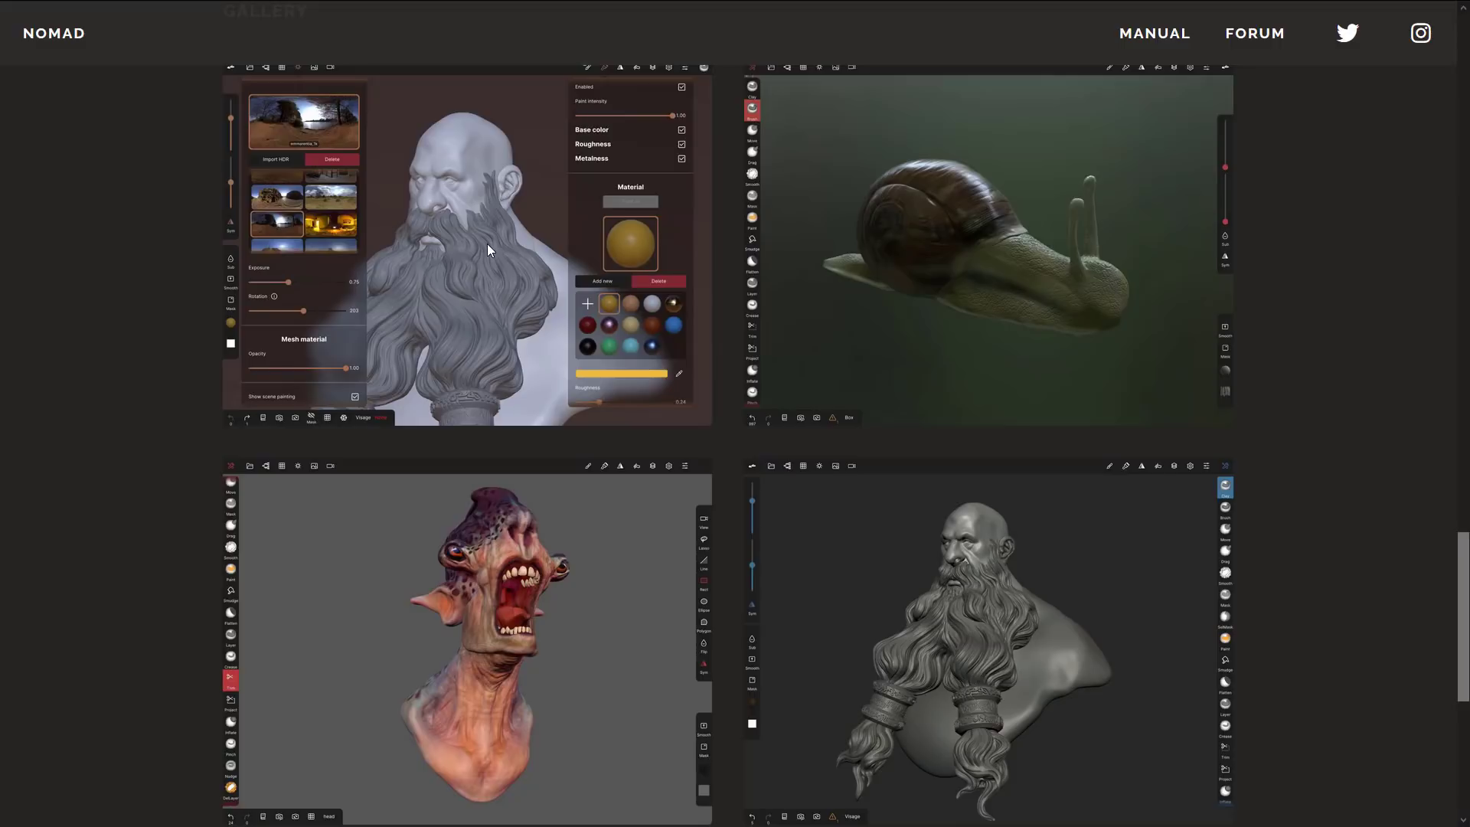
pyautogui.moveTo(510, 248)
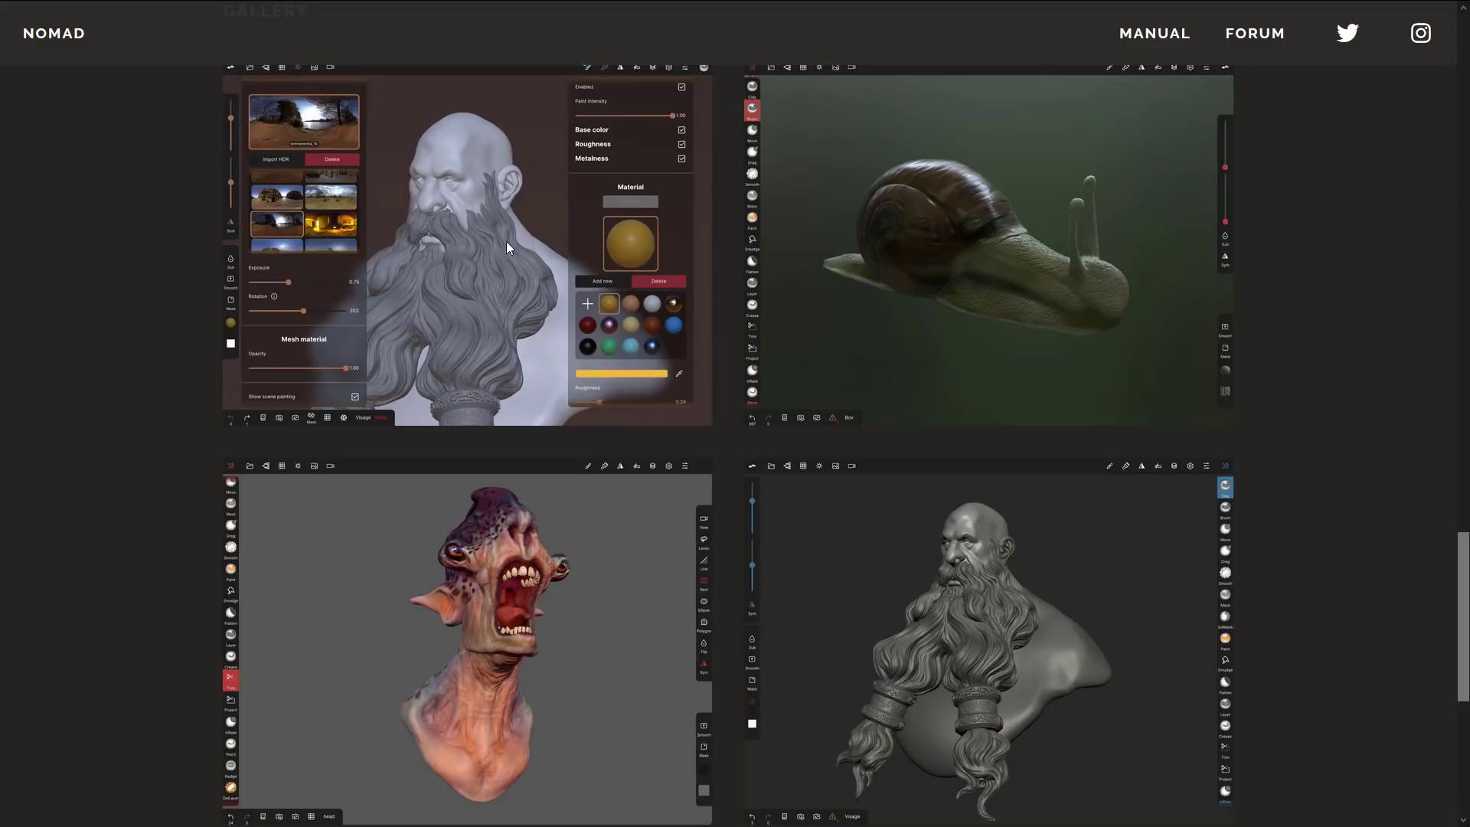